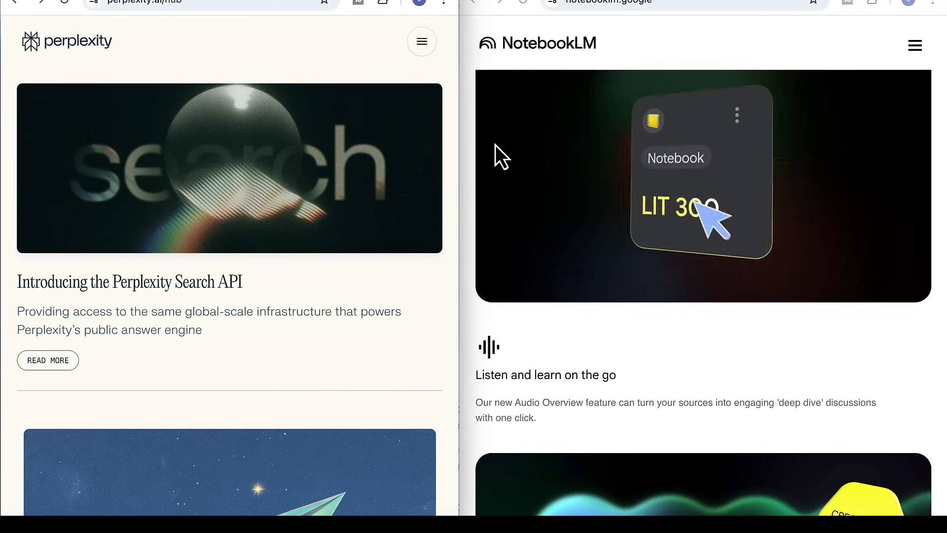
Step: Scroll past the hub articles to the perplexity.ai home beside NotebookLM's Add sources dialog
{"action": "scroll", "scroll_direction": "down", "scroll_amount": 3}
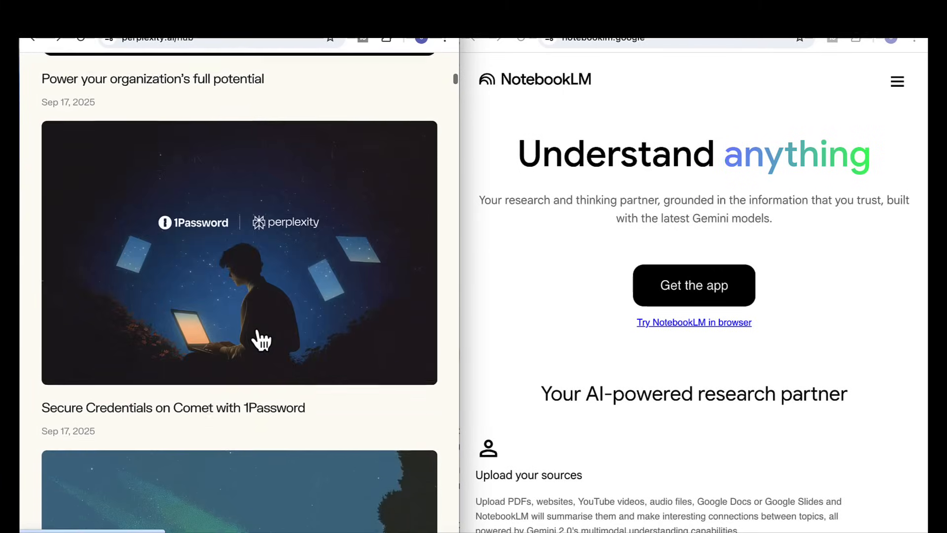
{"action": "scroll", "scroll_direction": "down", "scroll_amount": 3}
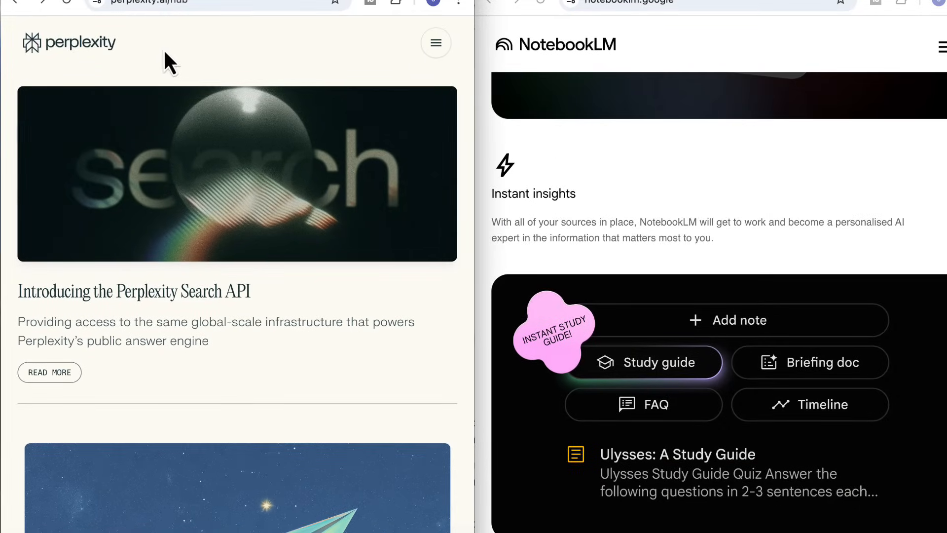
{"action": "scroll", "scroll_direction": "down", "scroll_amount": 3}
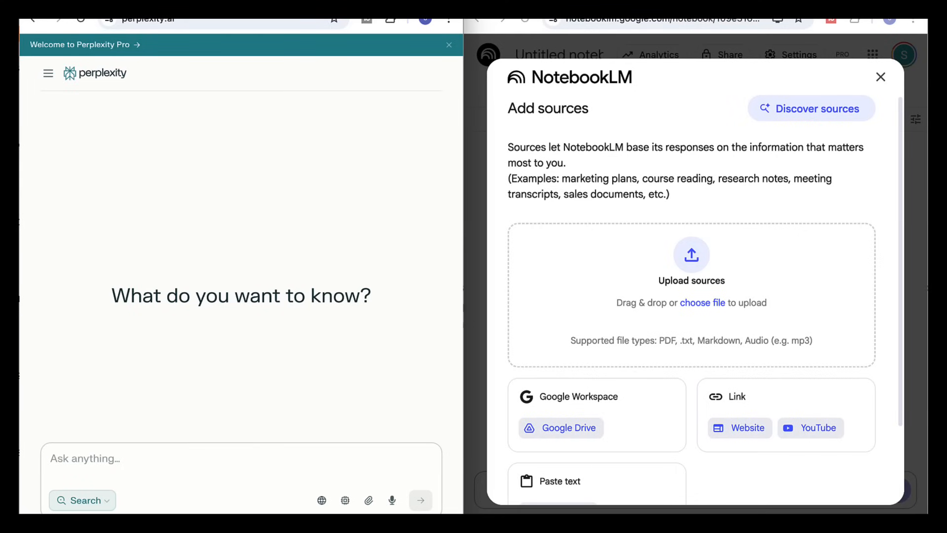
{"action": "left_click", "coordinate": [85, 459]}
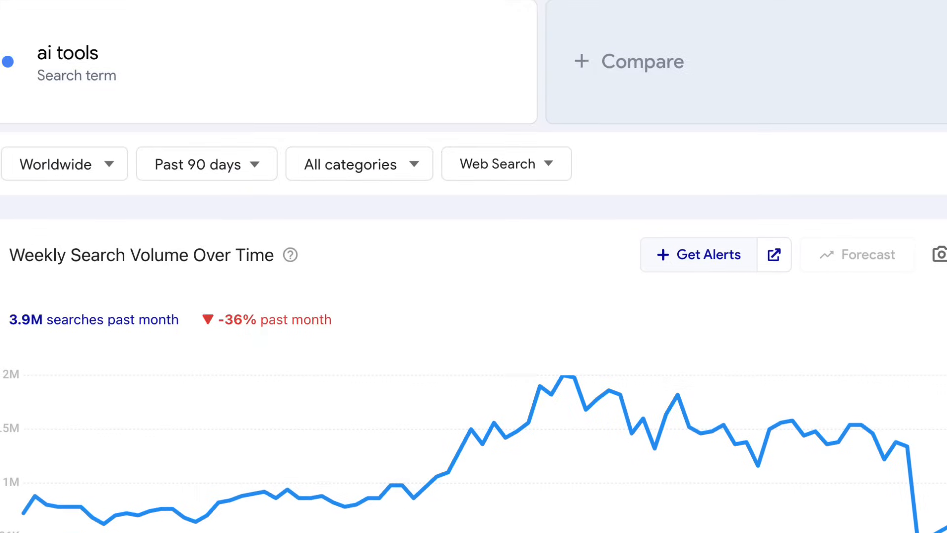
{"action": "scroll", "scroll_direction": "down", "scroll_amount": 3}
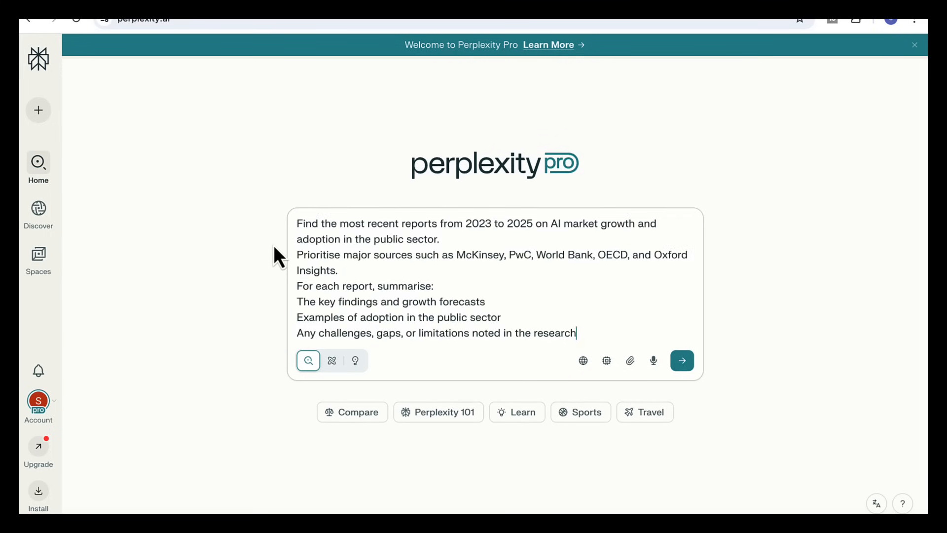
{"action": "mouse_move", "coordinate": [375, 264]}
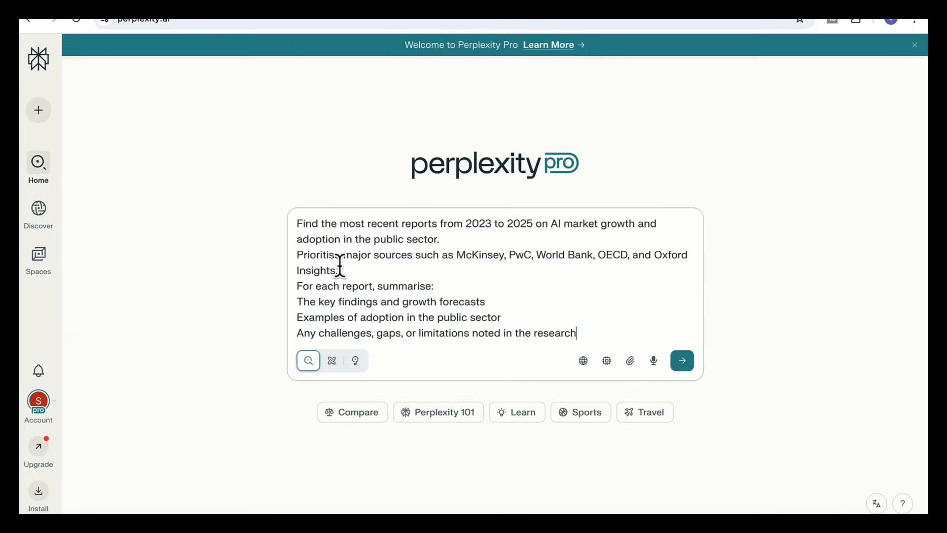
{"action": "mouse_move", "coordinate": [326, 253]}
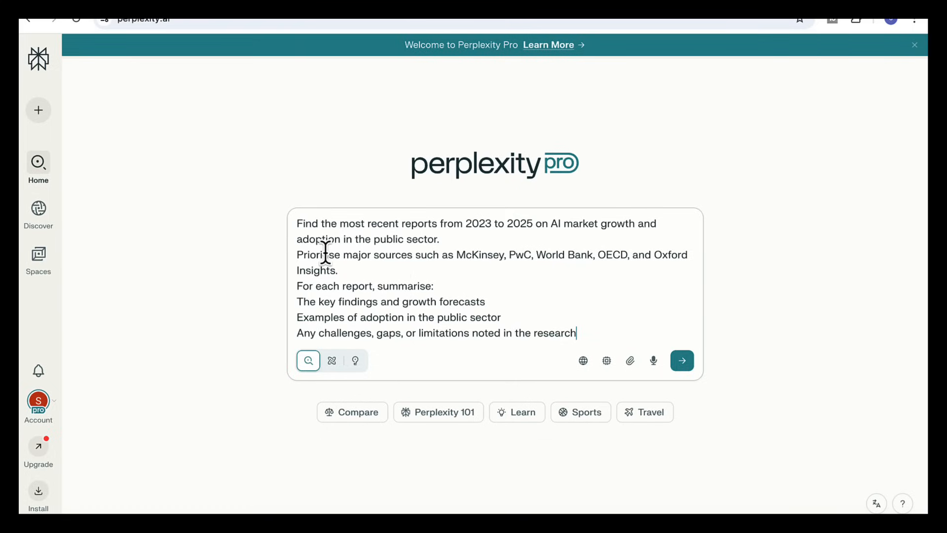
{"action": "mouse_move", "coordinate": [347, 197]}
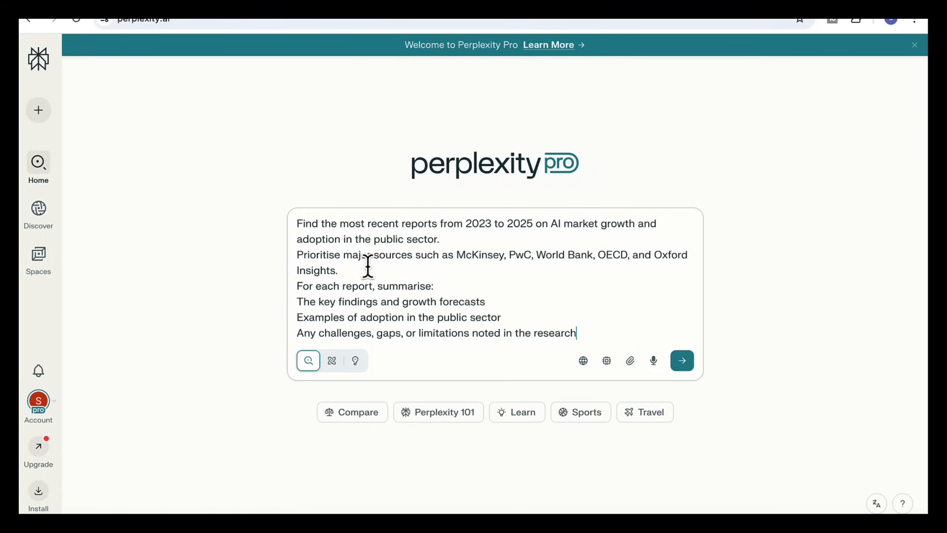
{"action": "mouse_move", "coordinate": [544, 265]}
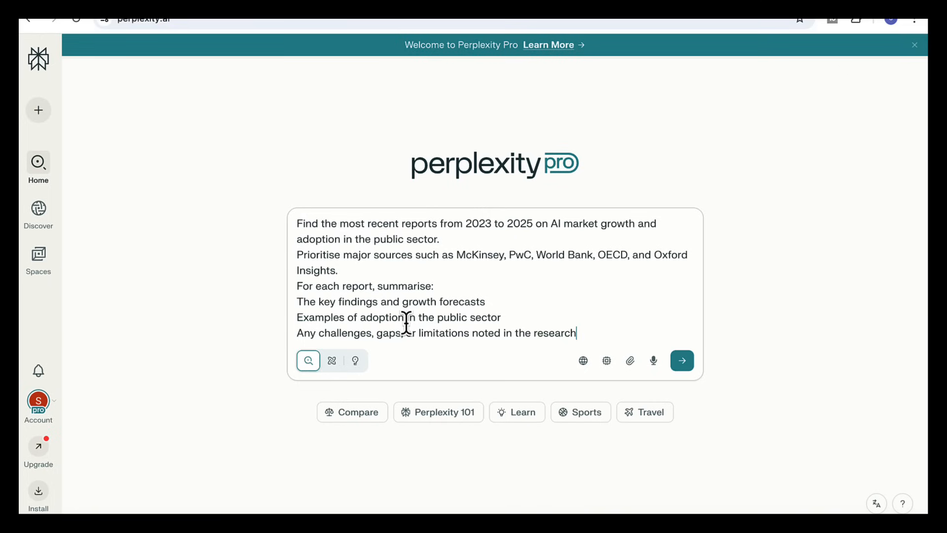
{"action": "mouse_move", "coordinate": [432, 338]}
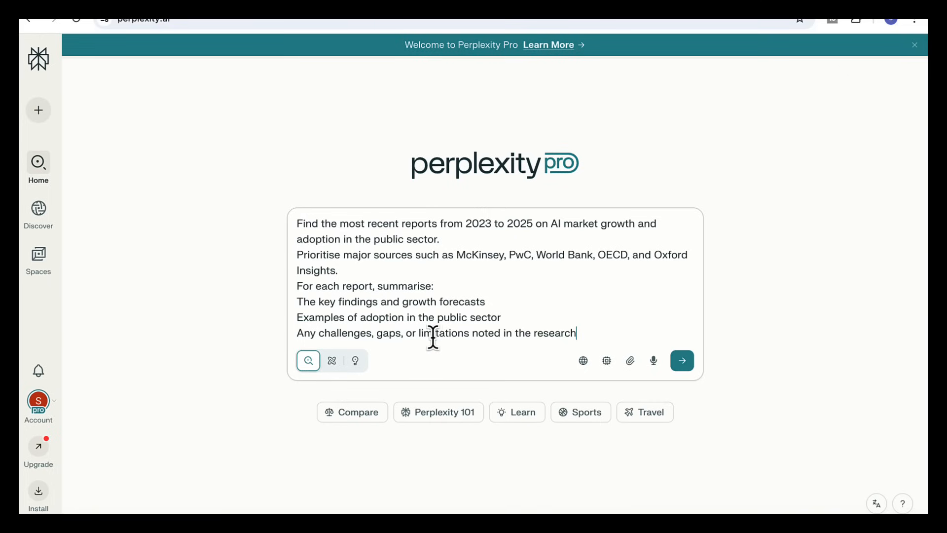
{"action": "mouse_move", "coordinate": [555, 339]}
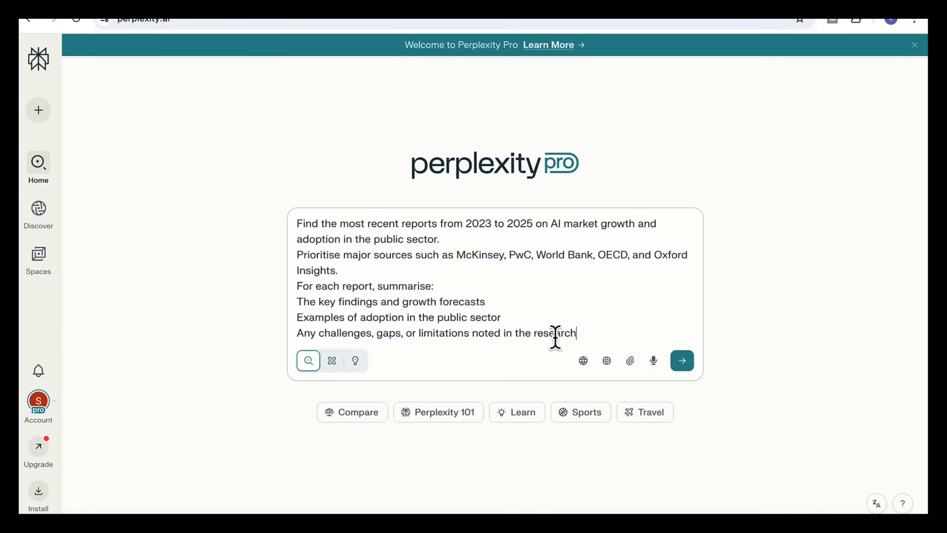
Step: Submit the prompt for 2023–2025 AI market growth and public-sector adoption reports
{"action": "left_click", "coordinate": [681, 360]}
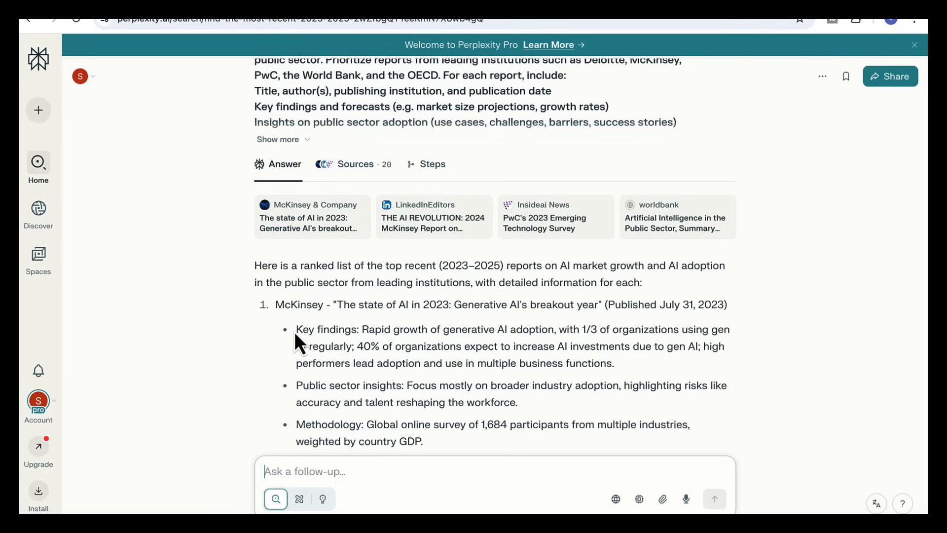
{"action": "scroll", "scroll_direction": "down", "scroll_amount": 3}
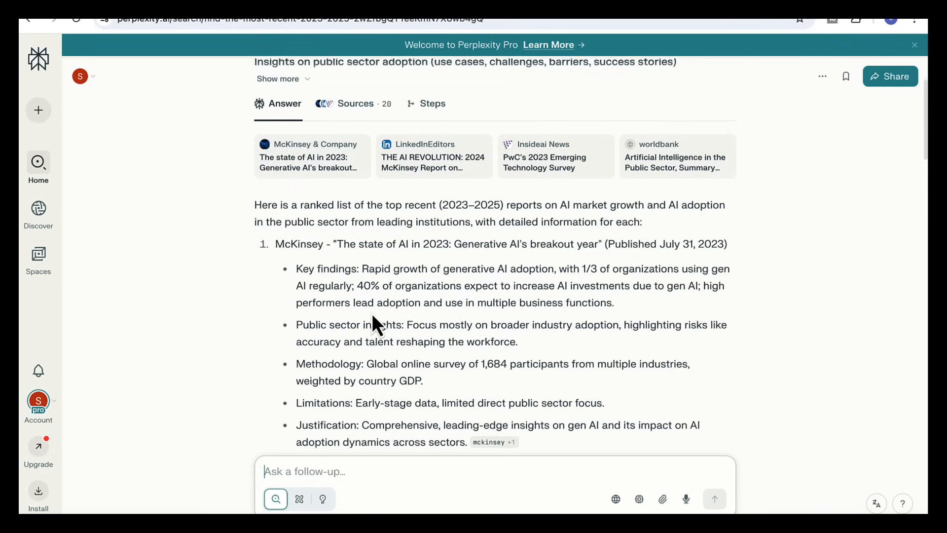
{"action": "scroll", "scroll_direction": "down", "scroll_amount": 3}
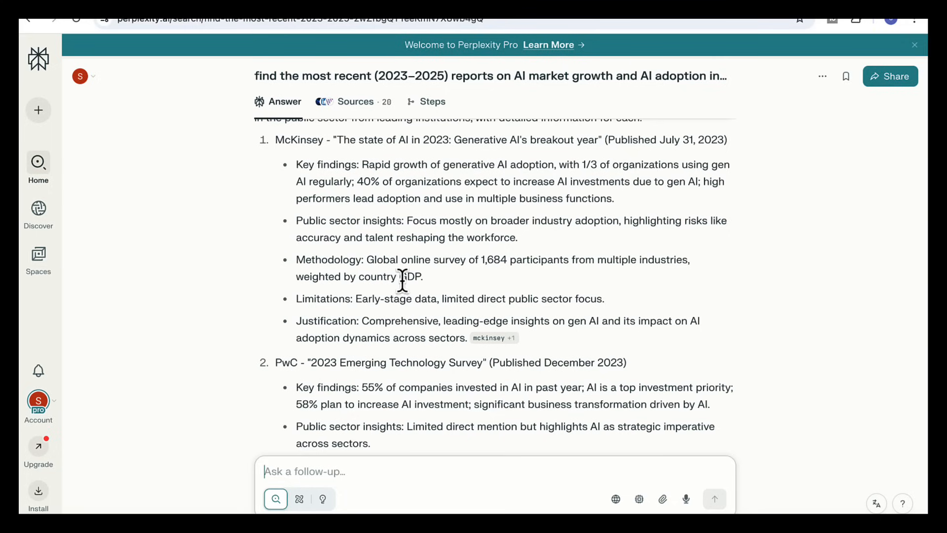
{"action": "mouse_move", "coordinate": [564, 324]}
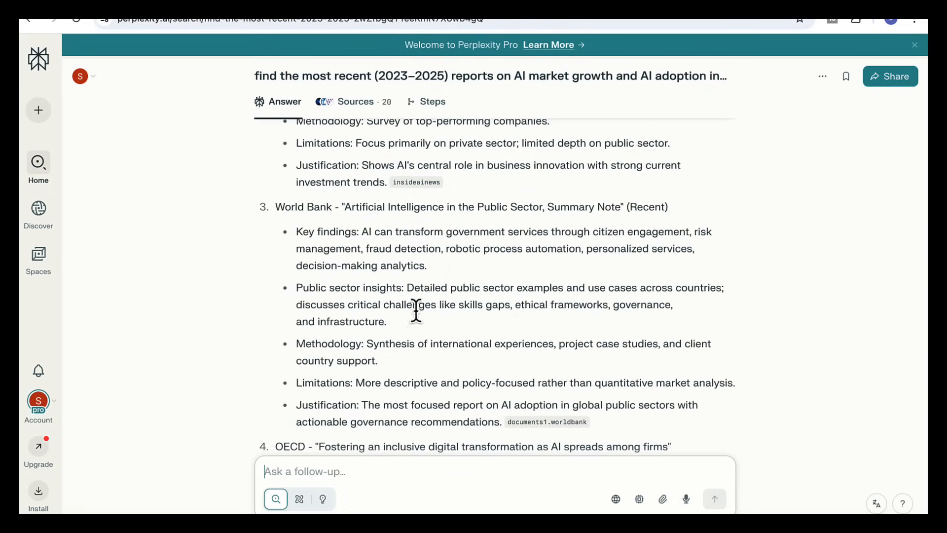
{"action": "scroll", "scroll_direction": "down", "scroll_amount": 3}
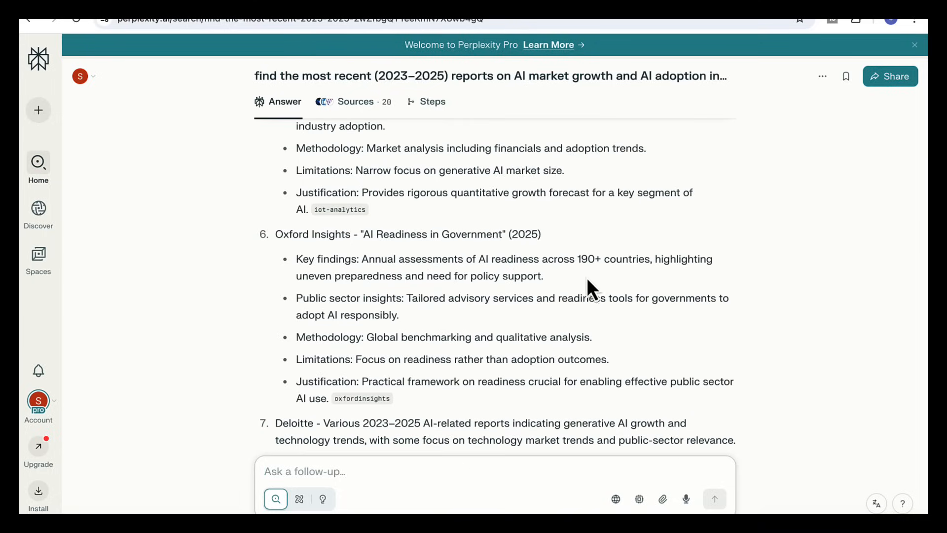
{"action": "mouse_move", "coordinate": [460, 405]}
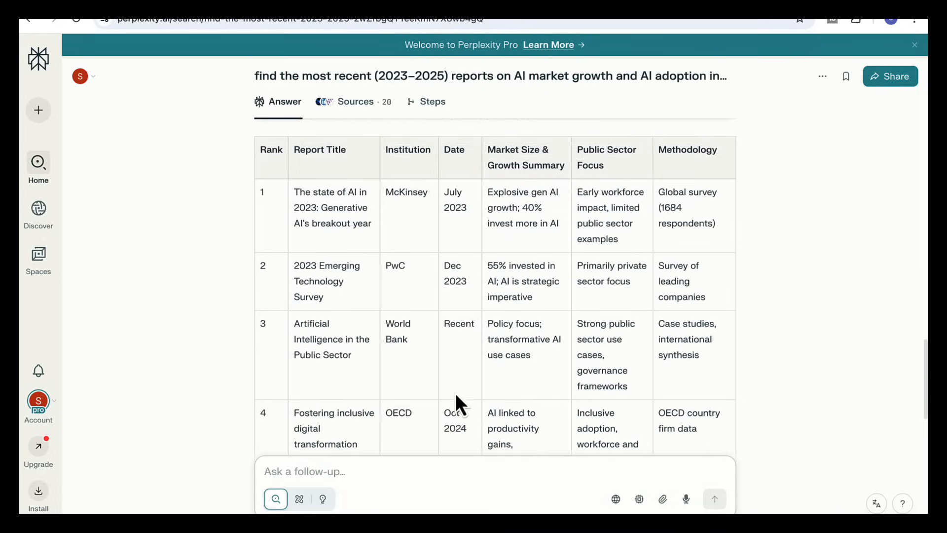
{"action": "scroll", "scroll_direction": "down", "scroll_amount": 3}
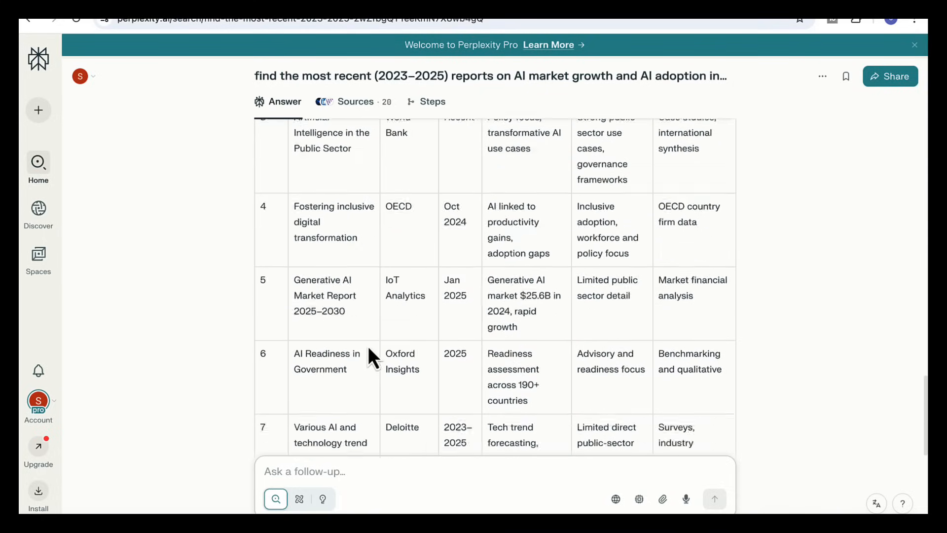
{"action": "scroll", "scroll_direction": "down", "scroll_amount": 3}
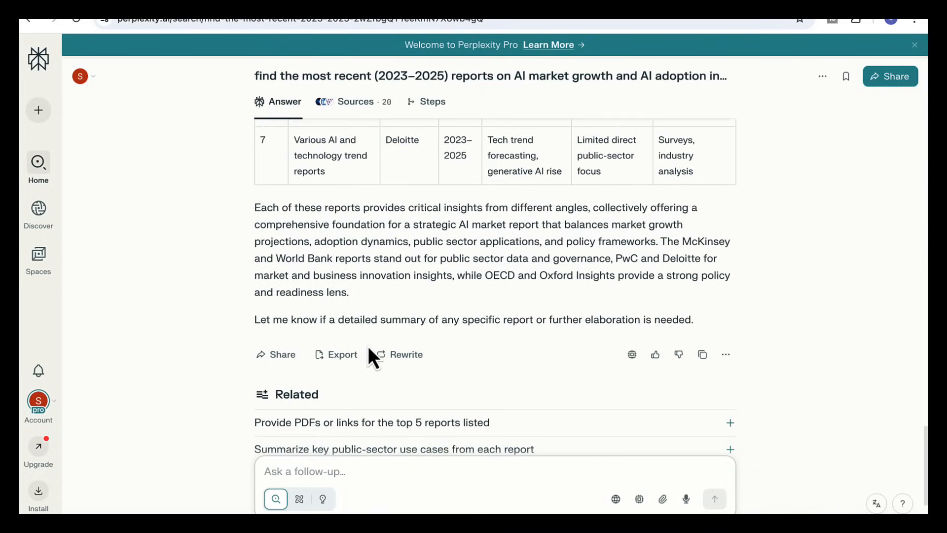
{"action": "mouse_move", "coordinate": [418, 341]}
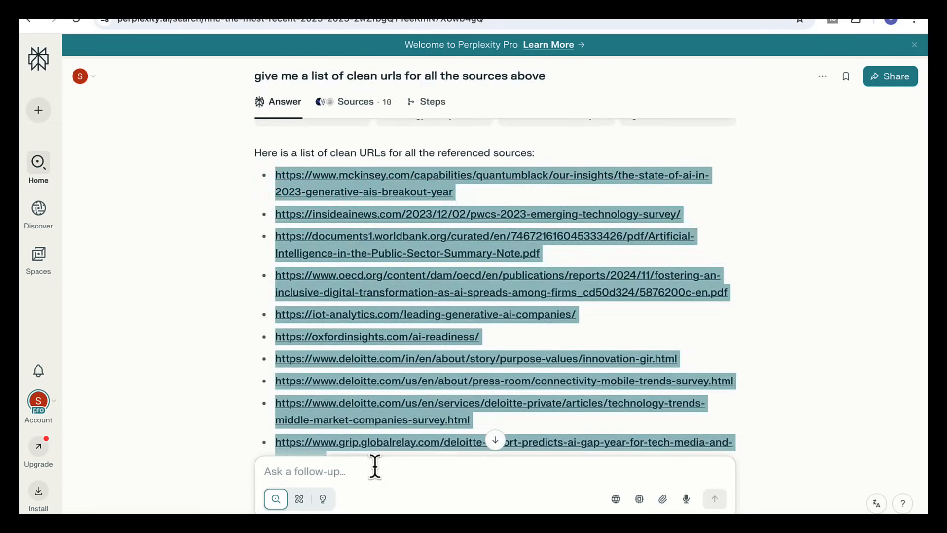
Step: Scroll through the follow-up list of clean source URLs
{"action": "scroll", "scroll_direction": "down", "scroll_amount": 3}
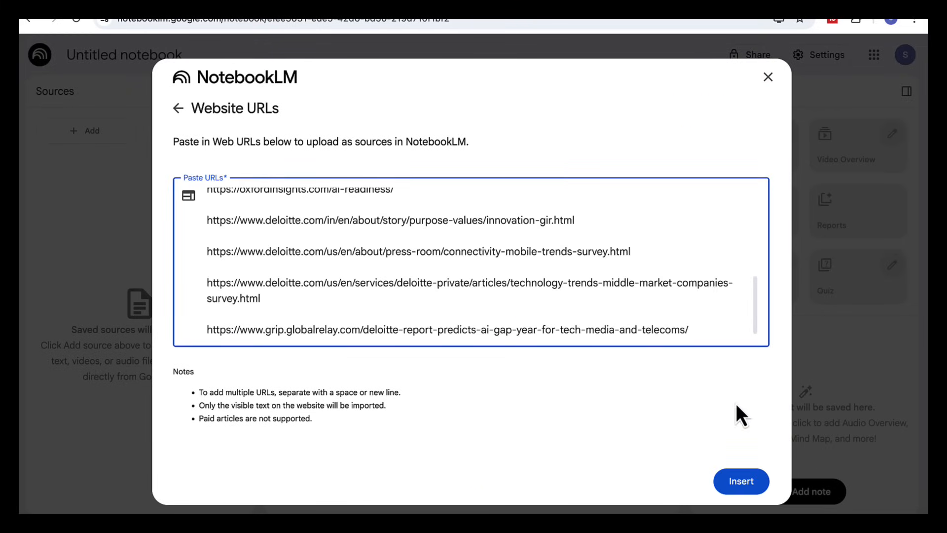
Step: Insert the pasted URLs as the notebook's 10 sources and bring up the report formats
{"action": "left_click", "coordinate": [740, 480]}
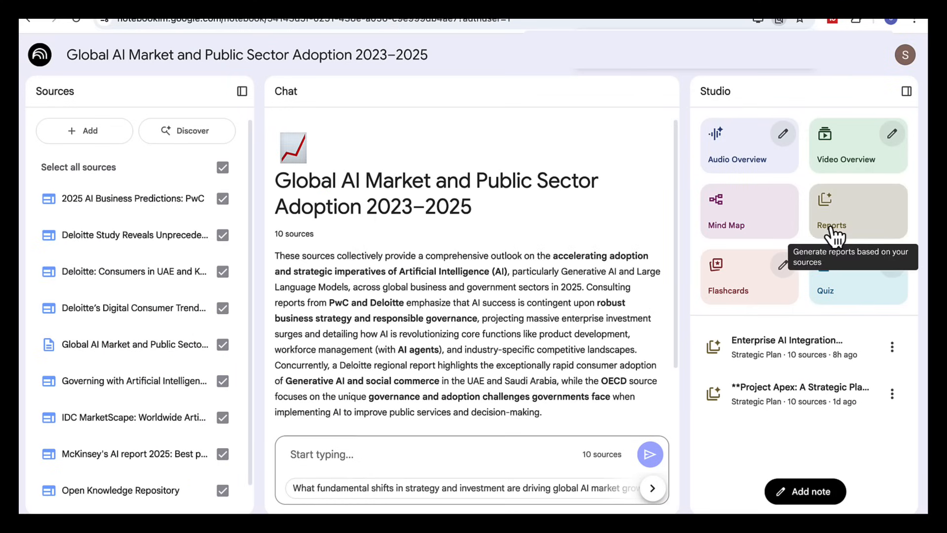
{"action": "left_click", "coordinate": [831, 212]}
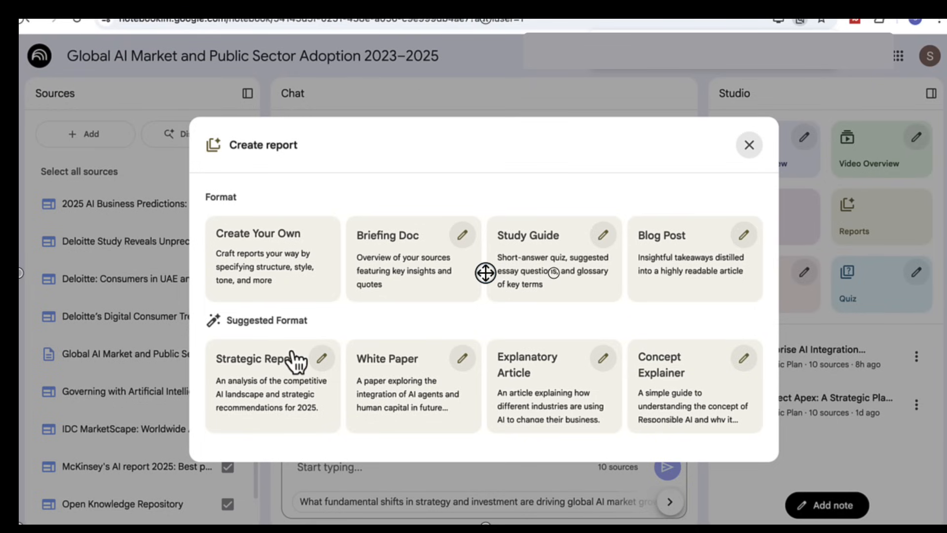
Step: Close the Create report dialog and show the Enterprise AI Integration Strategy report
{"action": "left_click", "coordinate": [272, 358]}
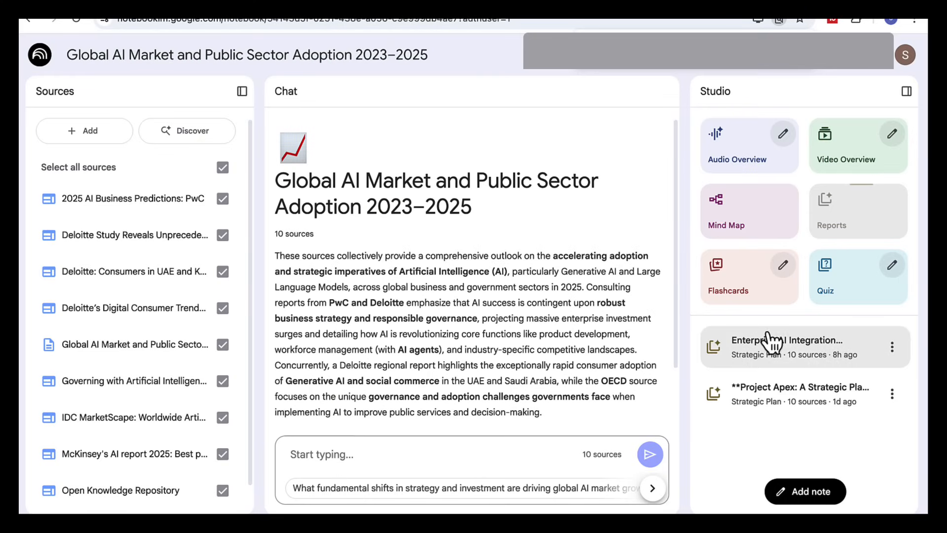
{"action": "left_click", "coordinate": [785, 346]}
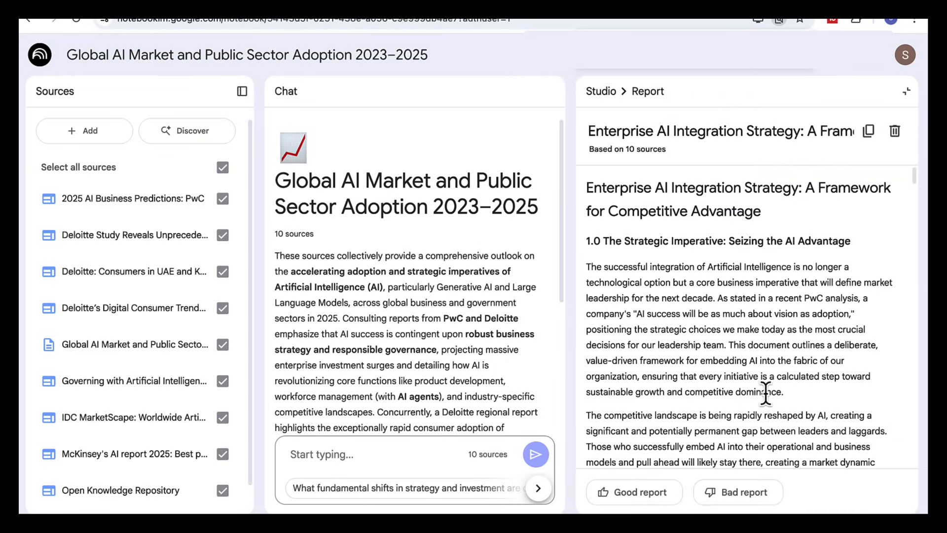
{"action": "mouse_move", "coordinate": [564, 305]}
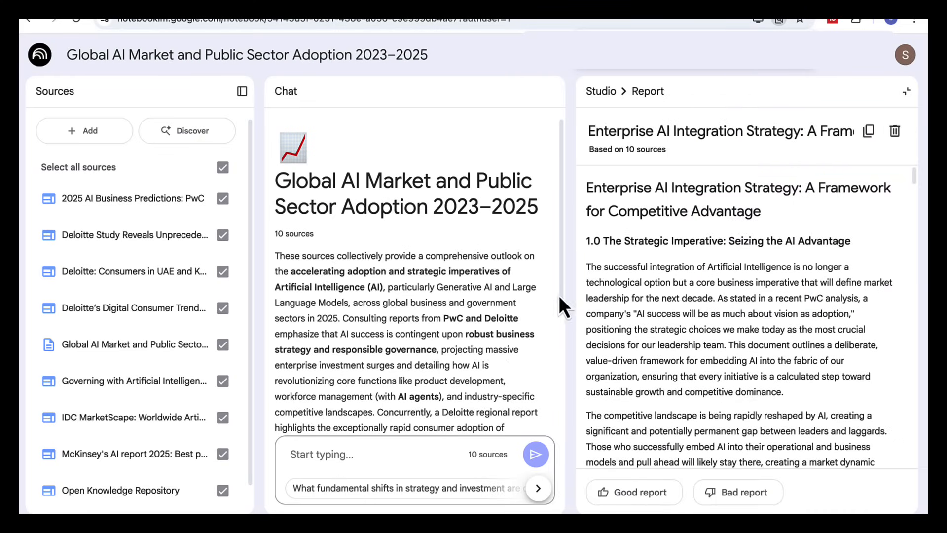
{"action": "mouse_move", "coordinate": [609, 397]}
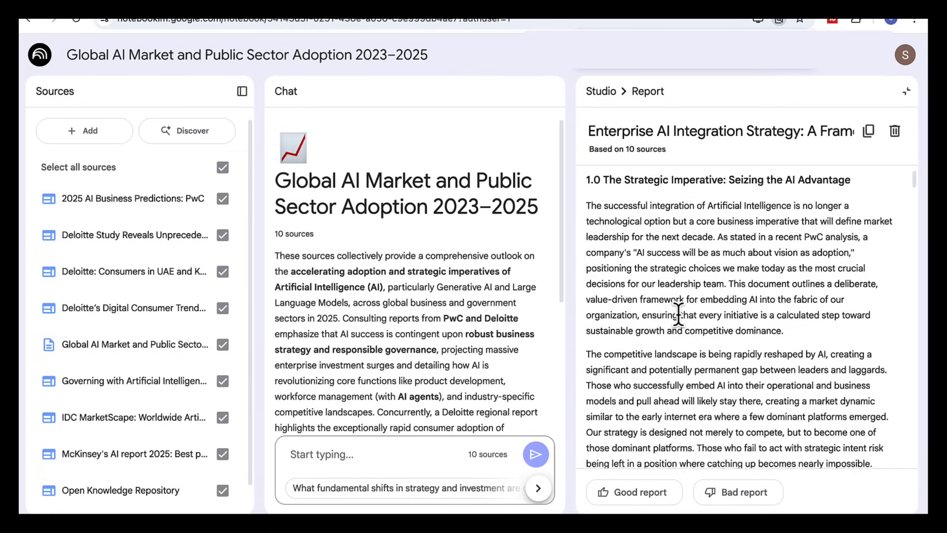
{"action": "scroll", "scroll_direction": "down", "scroll_amount": 3}
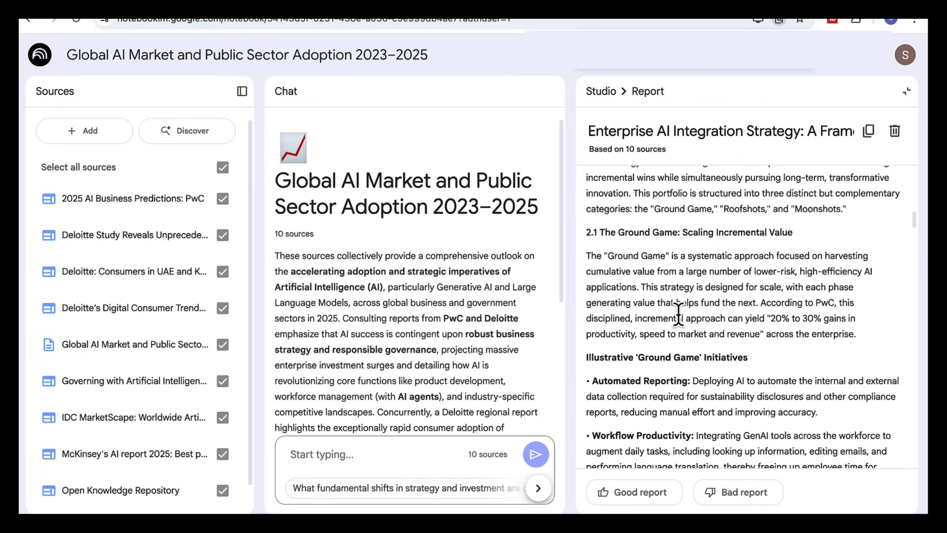
{"action": "scroll", "scroll_direction": "down", "scroll_amount": 3}
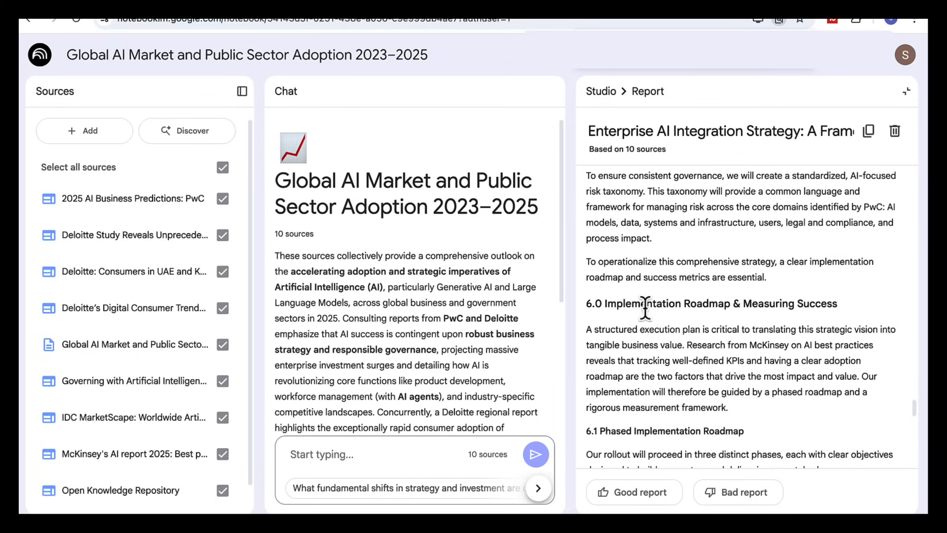
{"action": "scroll", "scroll_direction": "down", "scroll_amount": 3}
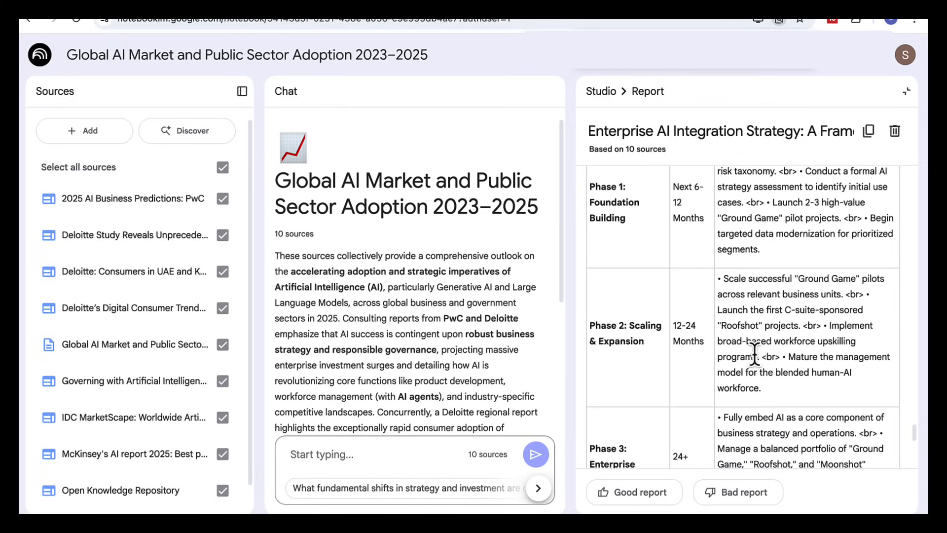
{"action": "scroll", "scroll_direction": "down", "scroll_amount": 3}
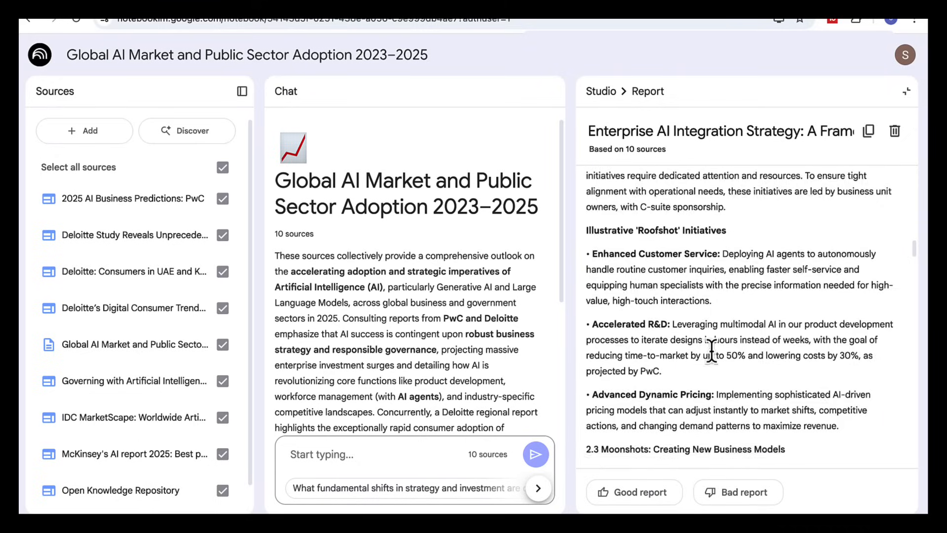
{"action": "scroll", "scroll_direction": "down", "scroll_amount": 3}
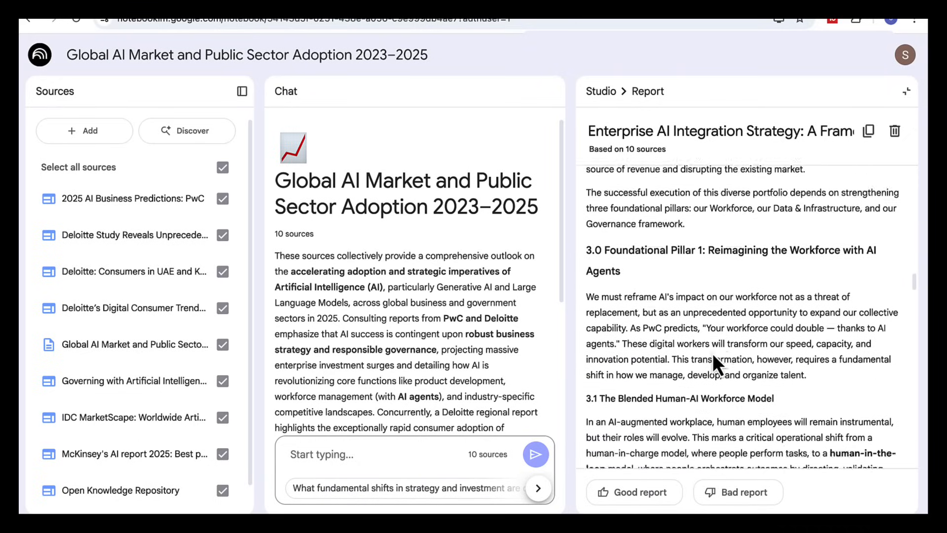
{"action": "scroll", "scroll_direction": "down", "scroll_amount": 3}
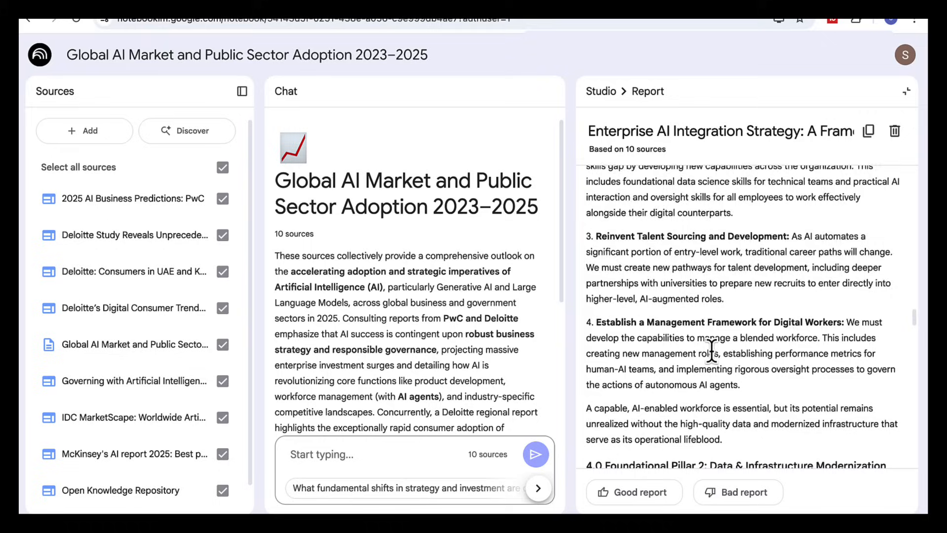
{"action": "scroll", "scroll_direction": "down", "scroll_amount": 3}
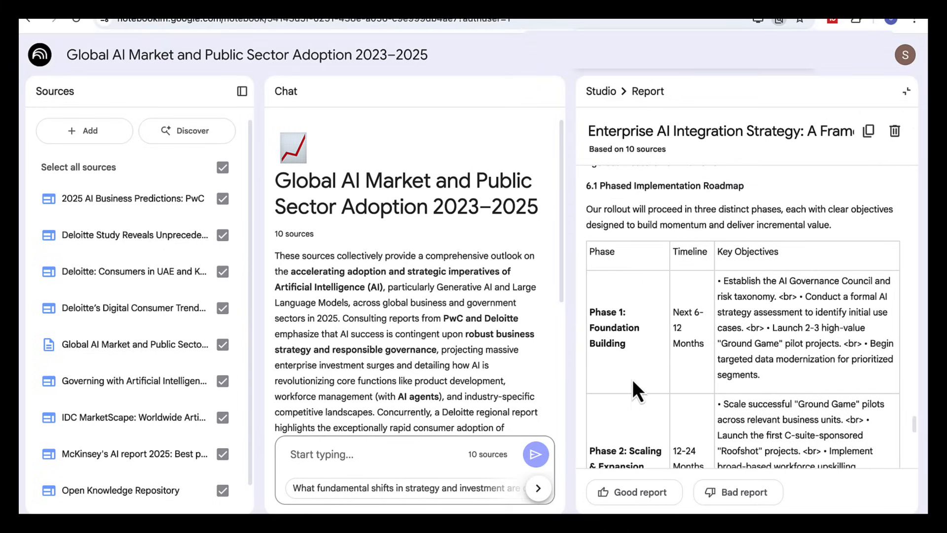
{"action": "scroll", "scroll_direction": "down", "scroll_amount": 3}
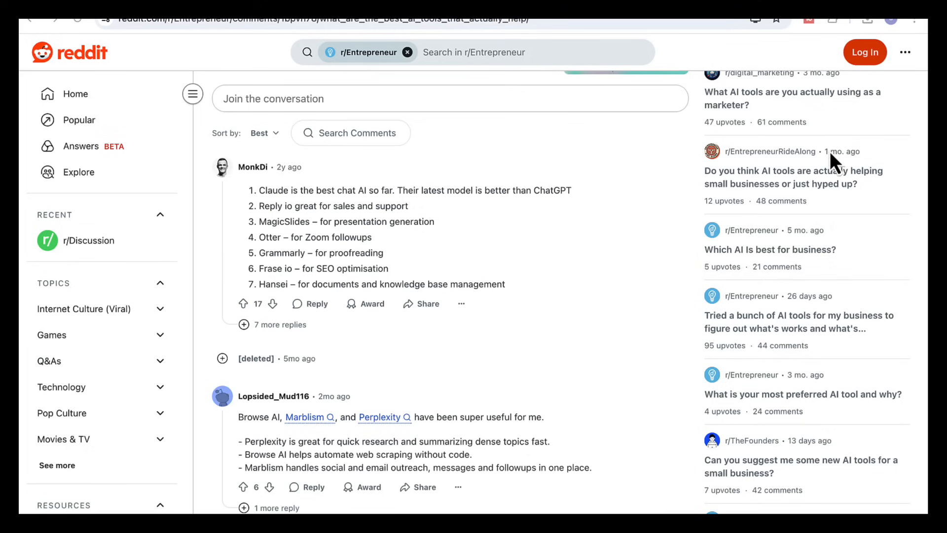
Step: Scroll through the r/Entrepreneur comments recommending AI tools
{"action": "scroll", "scroll_direction": "down", "scroll_amount": 3}
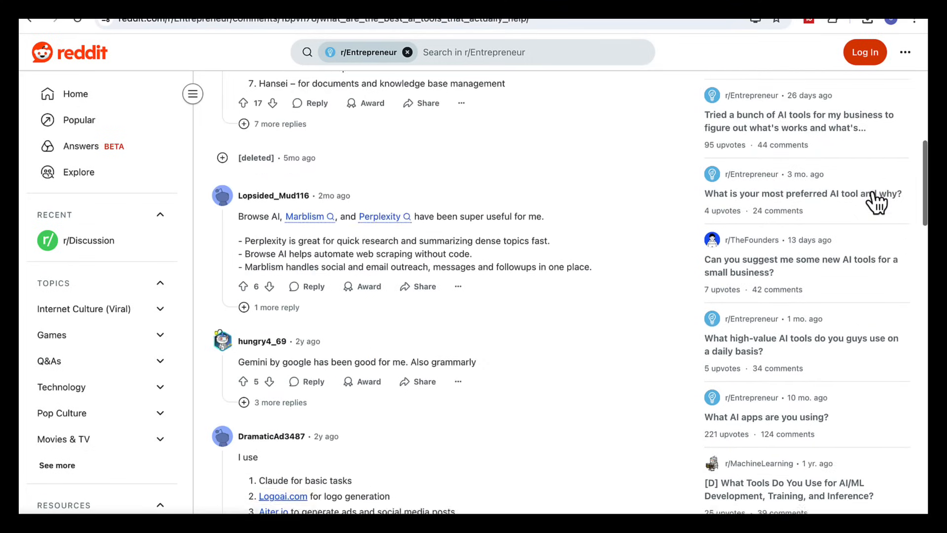
{"action": "scroll", "scroll_direction": "down", "scroll_amount": 3}
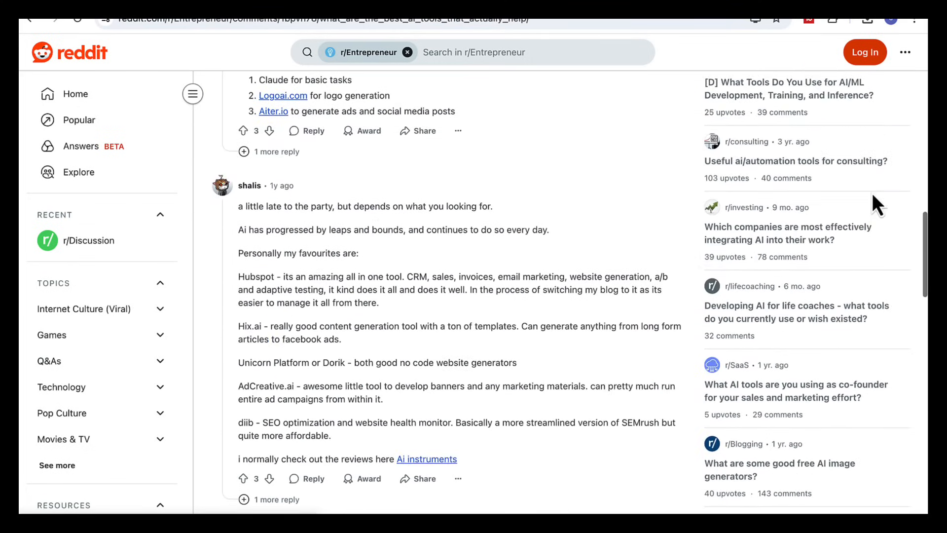
{"action": "scroll", "scroll_direction": "down", "scroll_amount": 3}
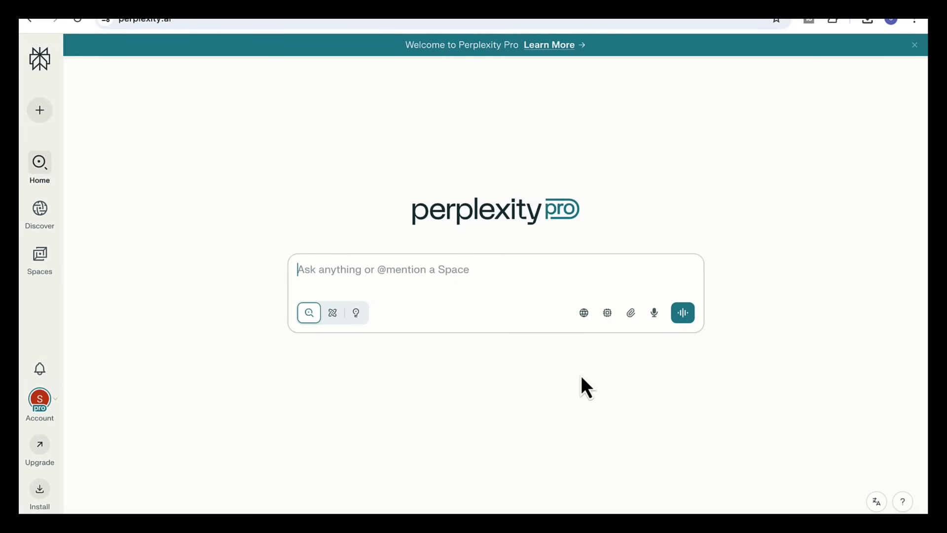
Step: Enable the Social source and submit the Reddit founders' AI-tool frustrations query
{"action": "left_click", "coordinate": [583, 313]}
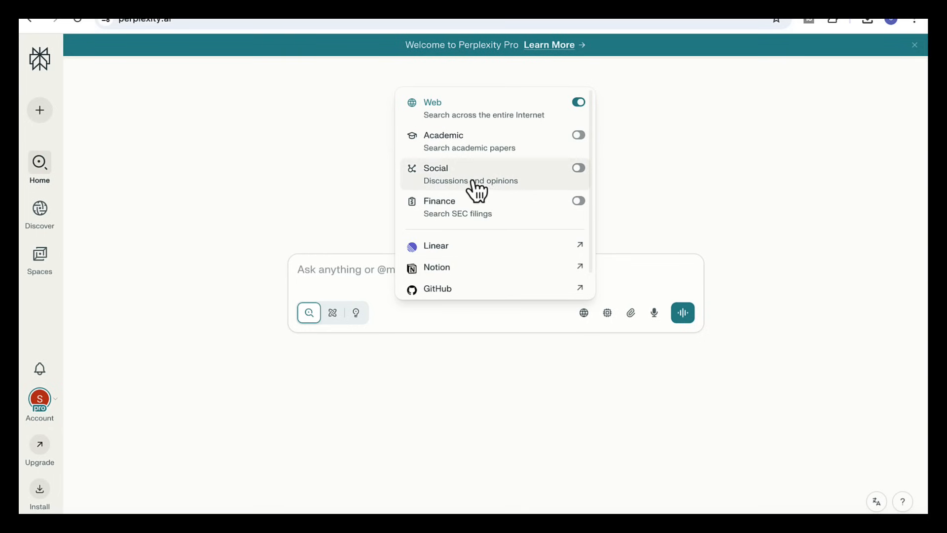
{"action": "left_click", "coordinate": [577, 167]}
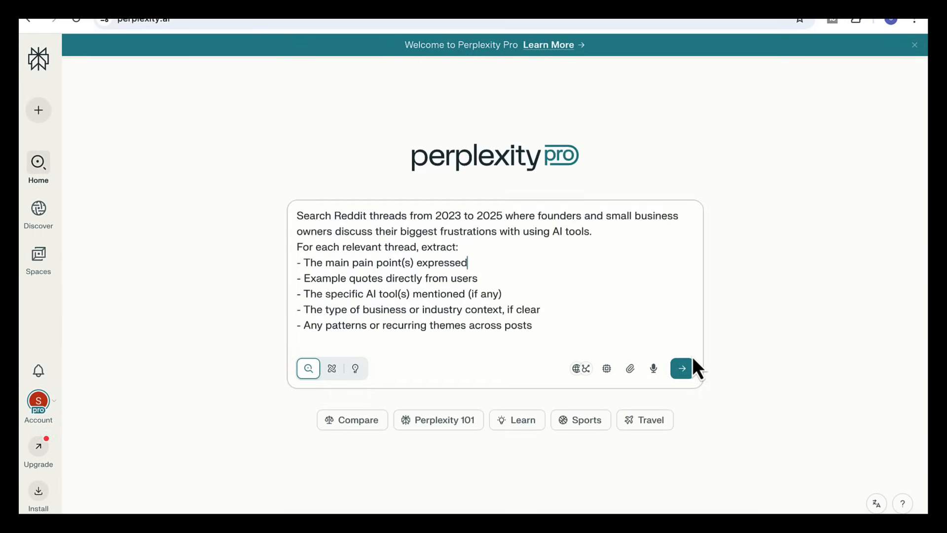
{"action": "mouse_move", "coordinate": [435, 224]}
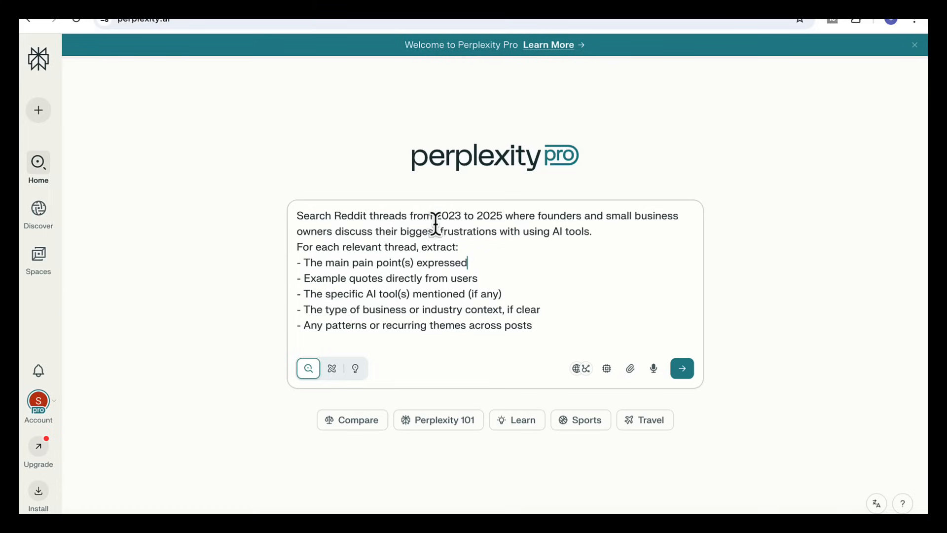
{"action": "mouse_move", "coordinate": [453, 224]}
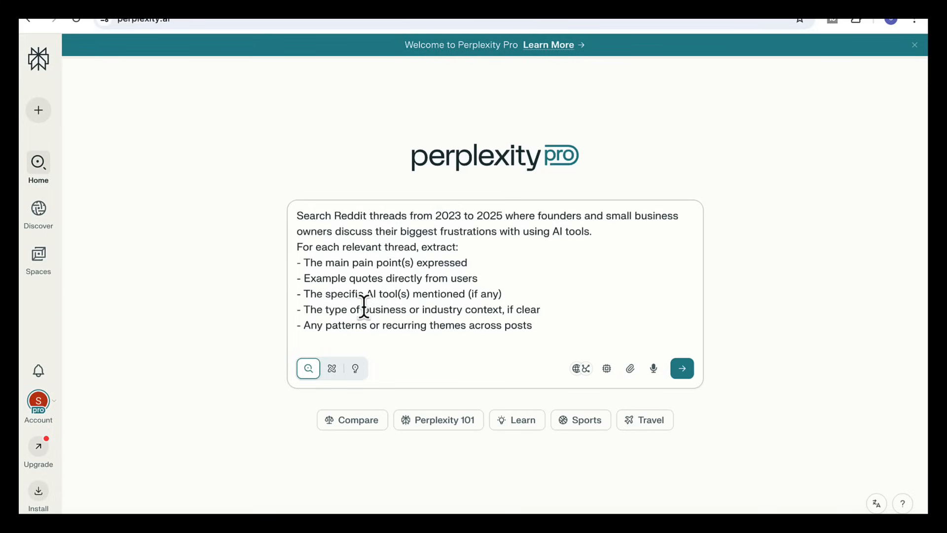
{"action": "mouse_move", "coordinate": [375, 319]}
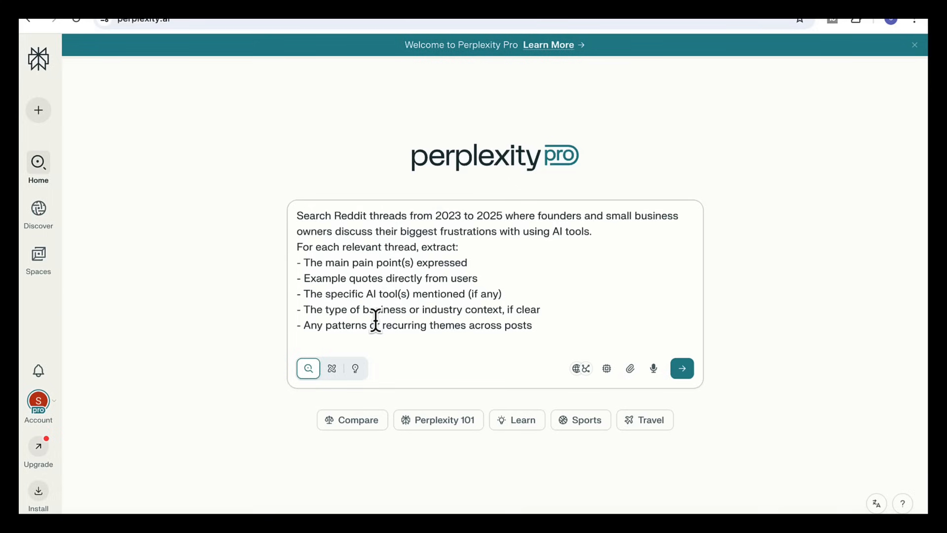
{"action": "mouse_move", "coordinate": [404, 335]}
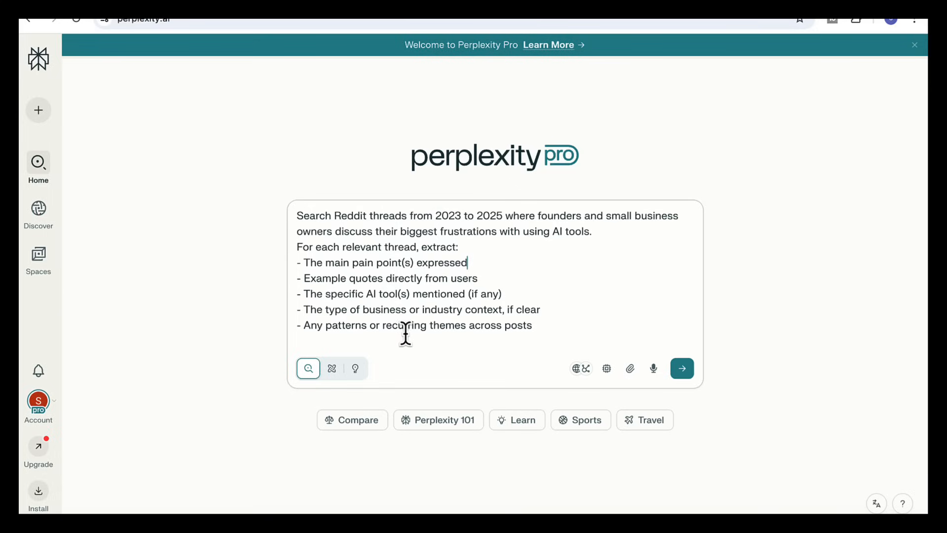
{"action": "left_click", "coordinate": [682, 368]}
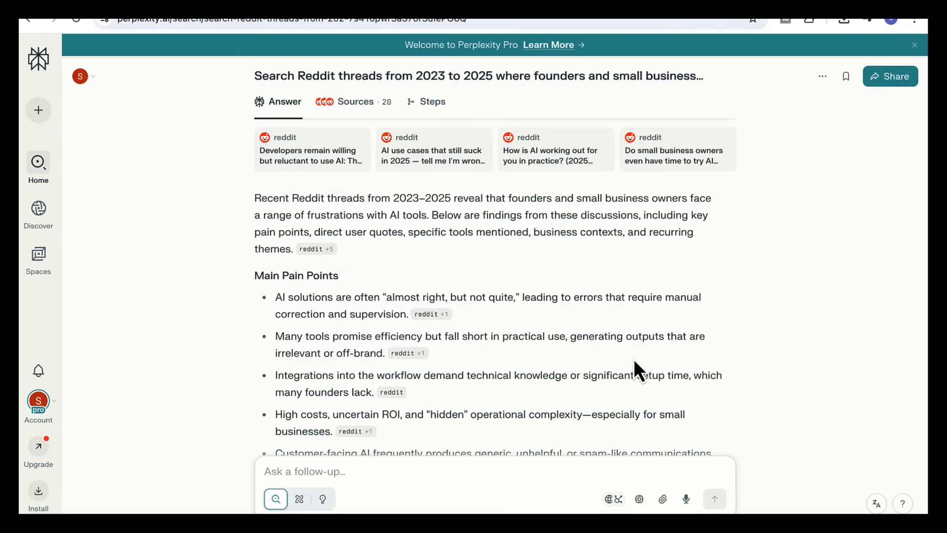
Step: Review the pain-points answer and ask 'Provide the clean urls for all the above sources'
{"action": "scroll", "scroll_direction": "down", "scroll_amount": 3}
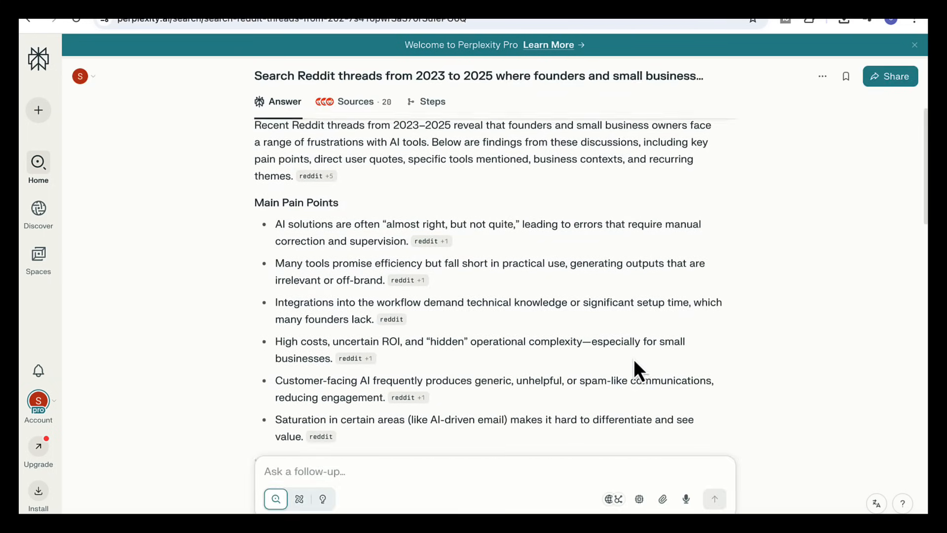
{"action": "scroll", "scroll_direction": "down", "scroll_amount": 3}
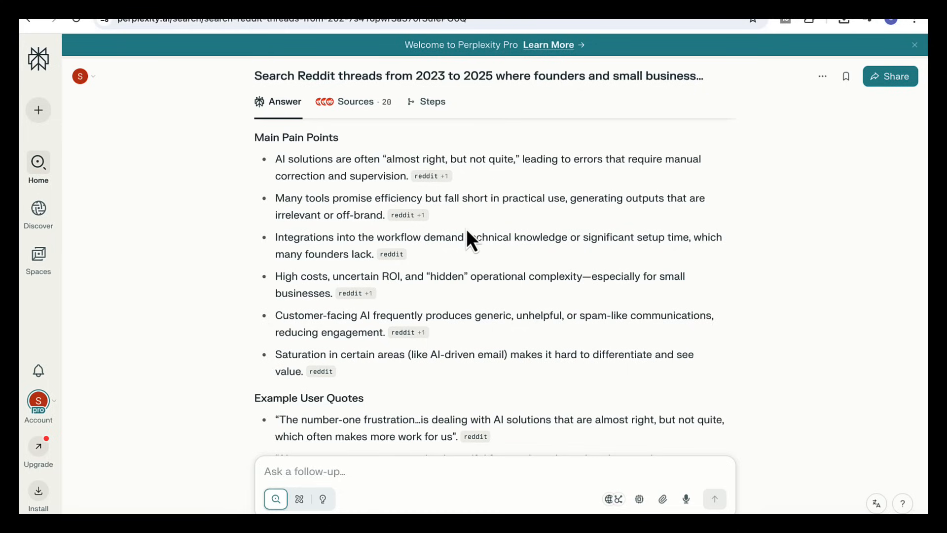
{"action": "mouse_move", "coordinate": [574, 342]}
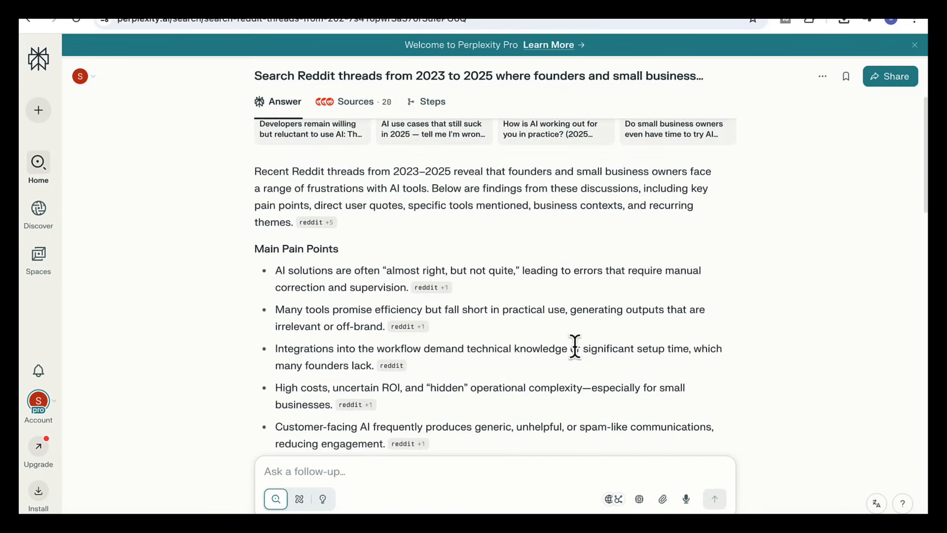
{"action": "scroll", "scroll_direction": "down", "scroll_amount": 3}
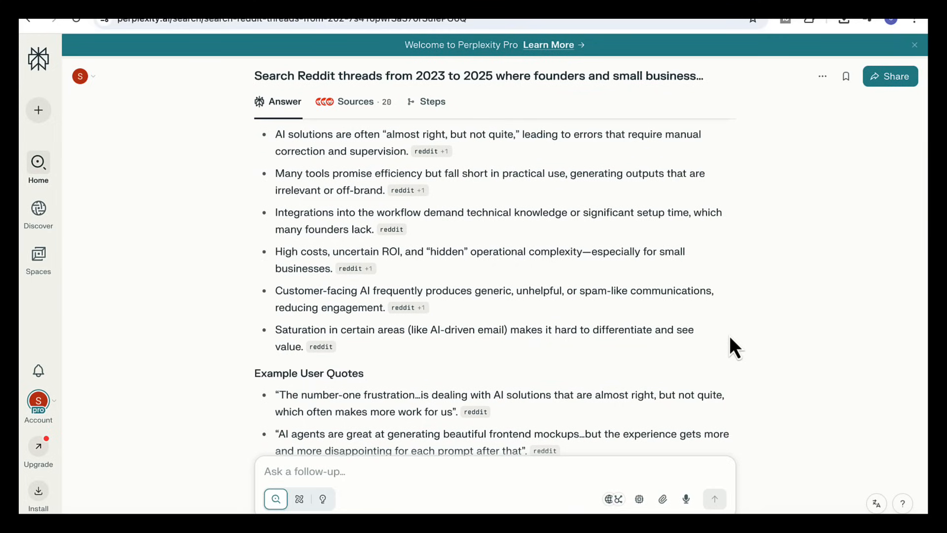
{"action": "type", "text": "Provide the clean urls for all the above sources"}
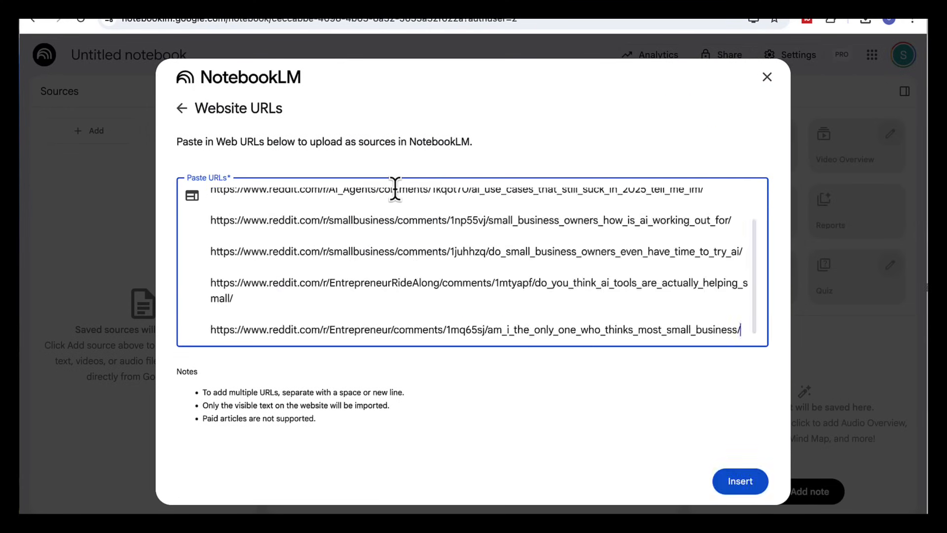
Step: Insert the six Reddit thread links as sources and bring up the report formats
{"action": "left_click", "coordinate": [738, 480]}
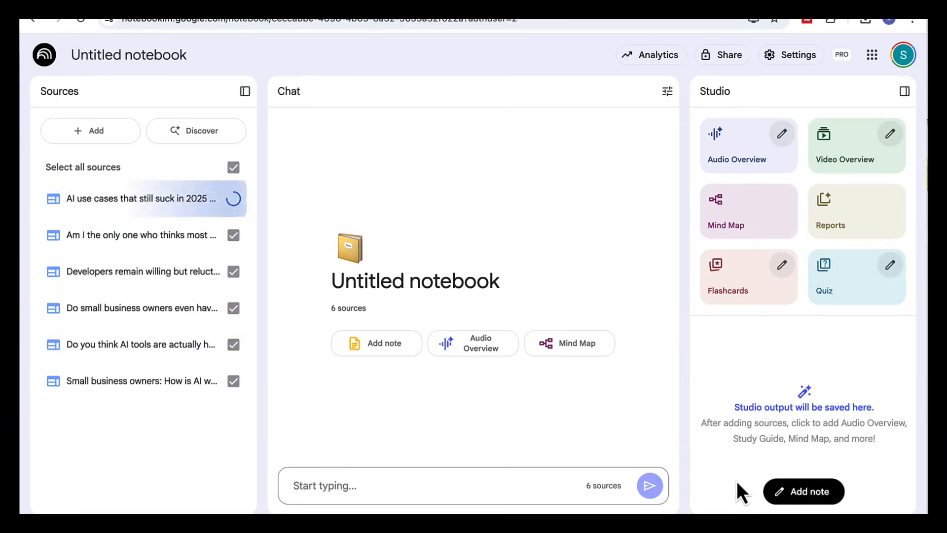
{"action": "left_click", "coordinate": [856, 211]}
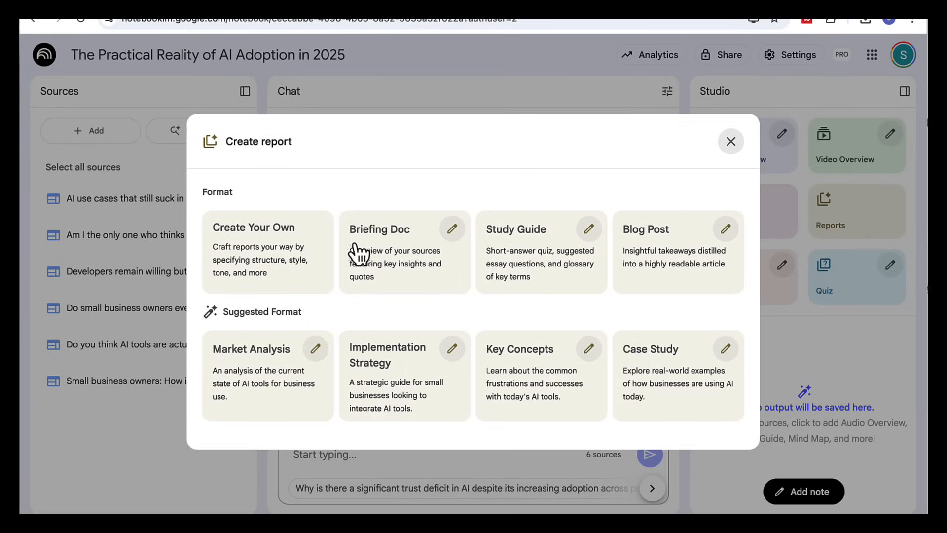
Step: Describe a custom marketing gap report on small-business AI challenges and generate it in English
{"action": "left_click", "coordinate": [253, 227]}
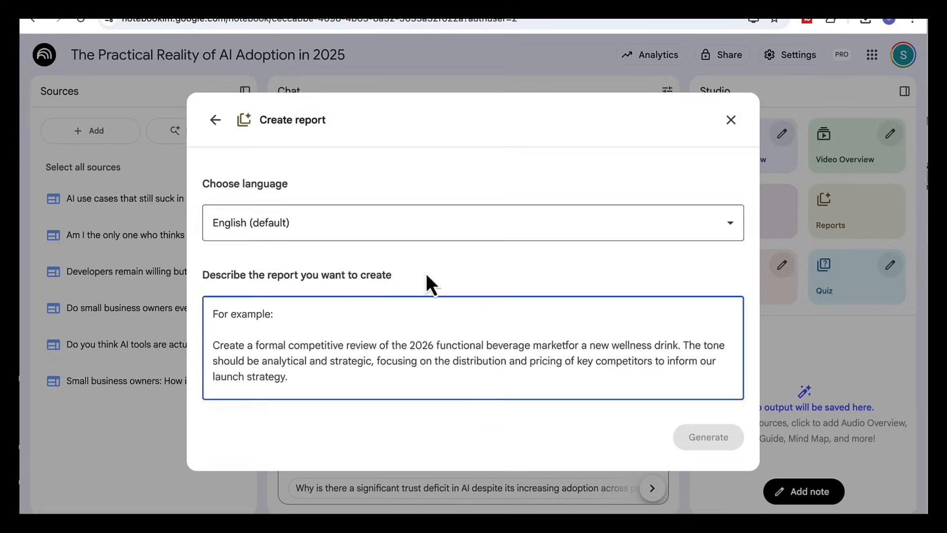
{"action": "type", "text": "Draft a marketing gap report for small business owners and managers on the challenges of using AI tools."}
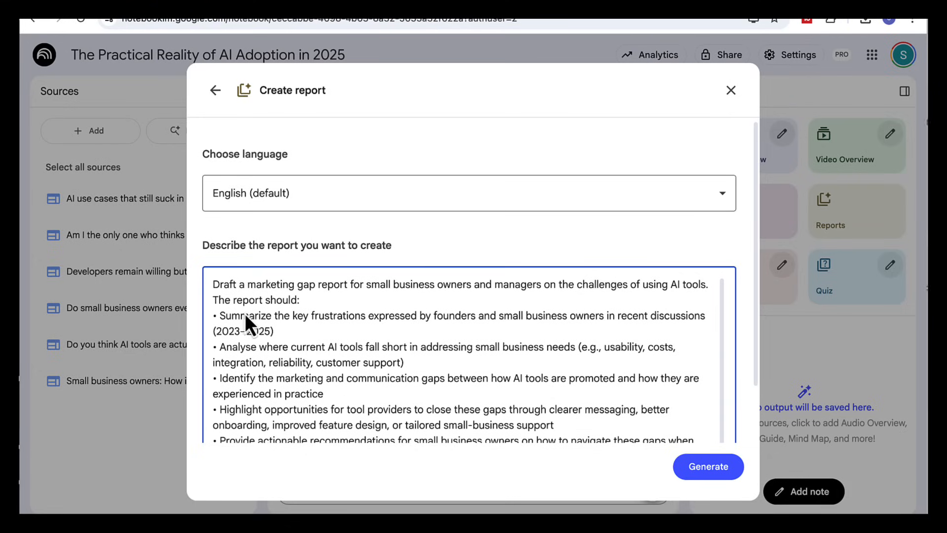
{"action": "mouse_move", "coordinate": [481, 332]}
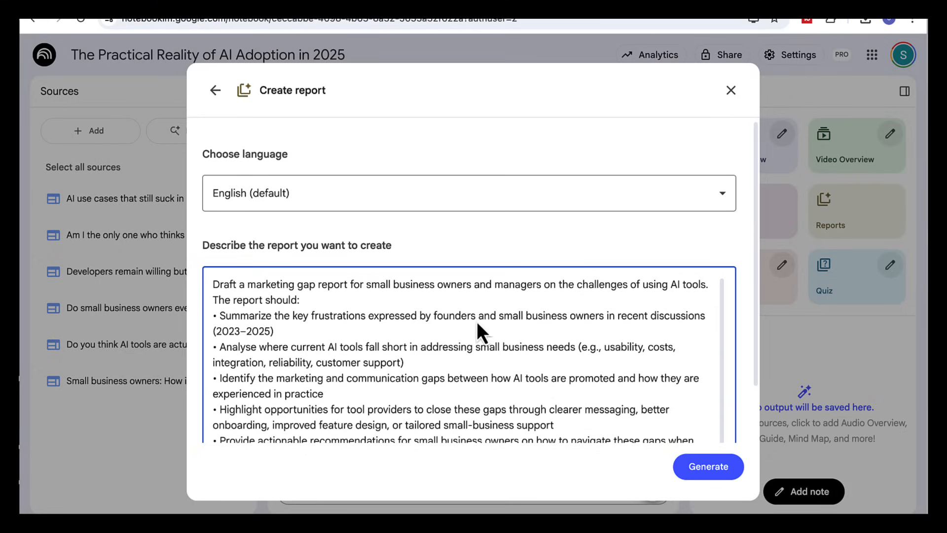
{"action": "mouse_move", "coordinate": [345, 353]}
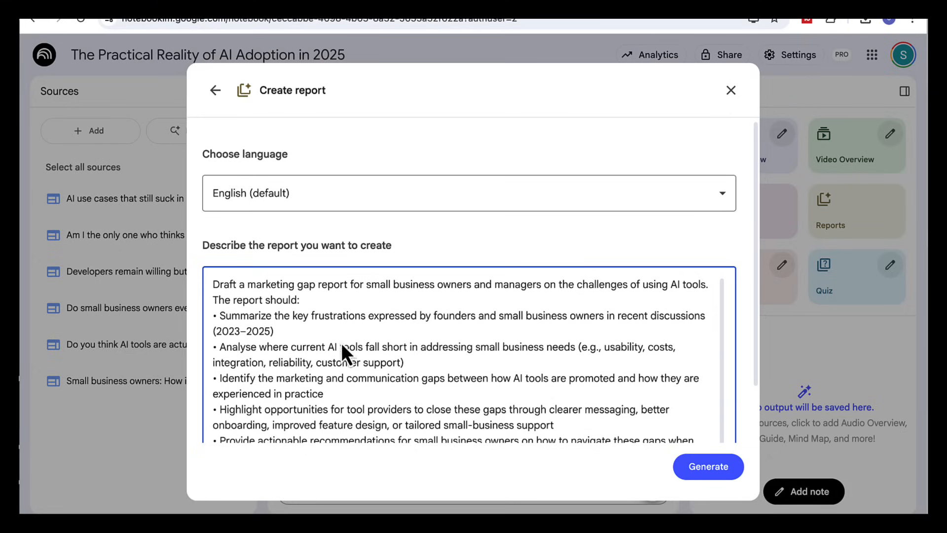
{"action": "scroll", "scroll_direction": "down", "scroll_amount": 3}
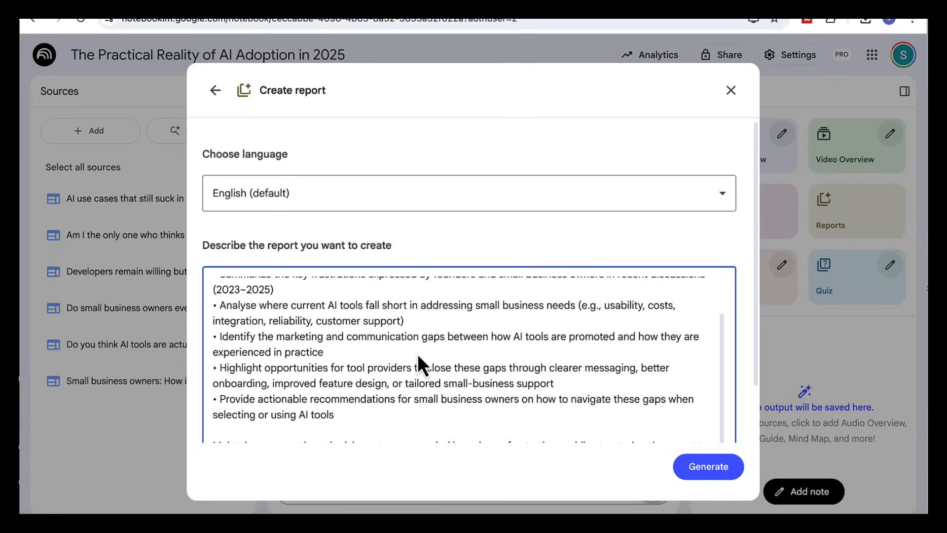
{"action": "mouse_move", "coordinate": [360, 342]}
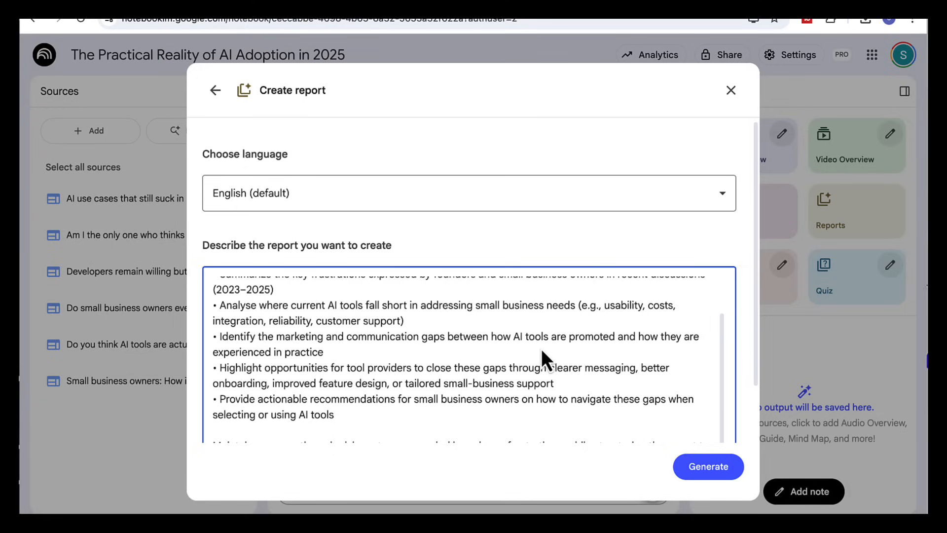
{"action": "mouse_move", "coordinate": [341, 387]}
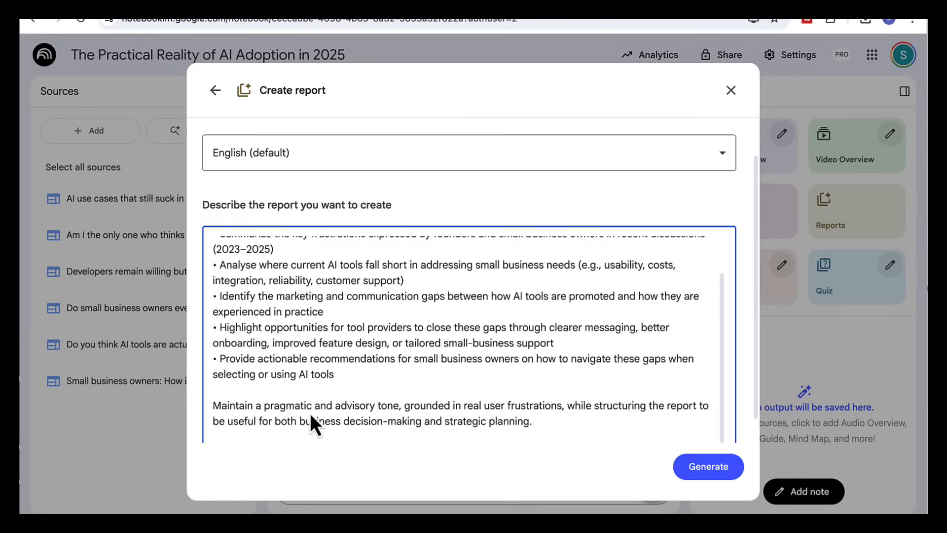
{"action": "mouse_move", "coordinate": [500, 375]}
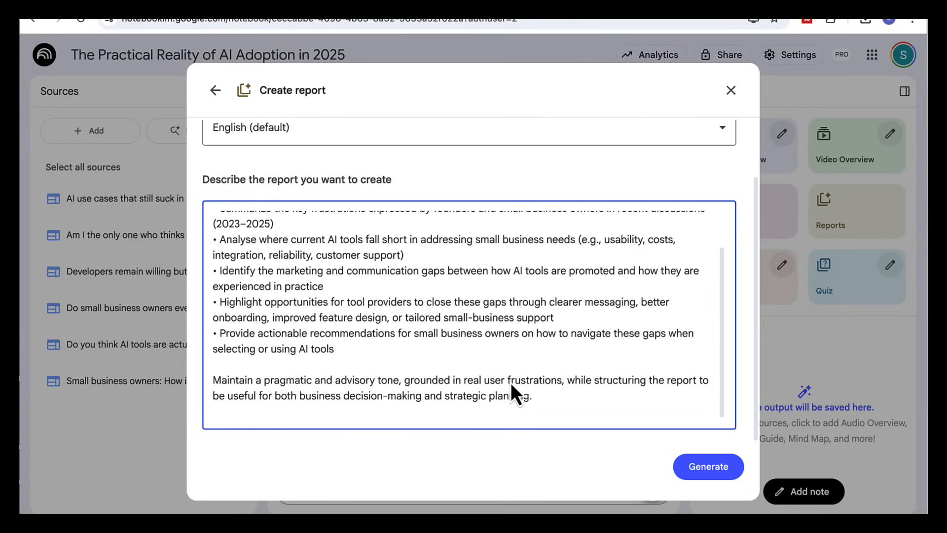
{"action": "mouse_move", "coordinate": [327, 368]}
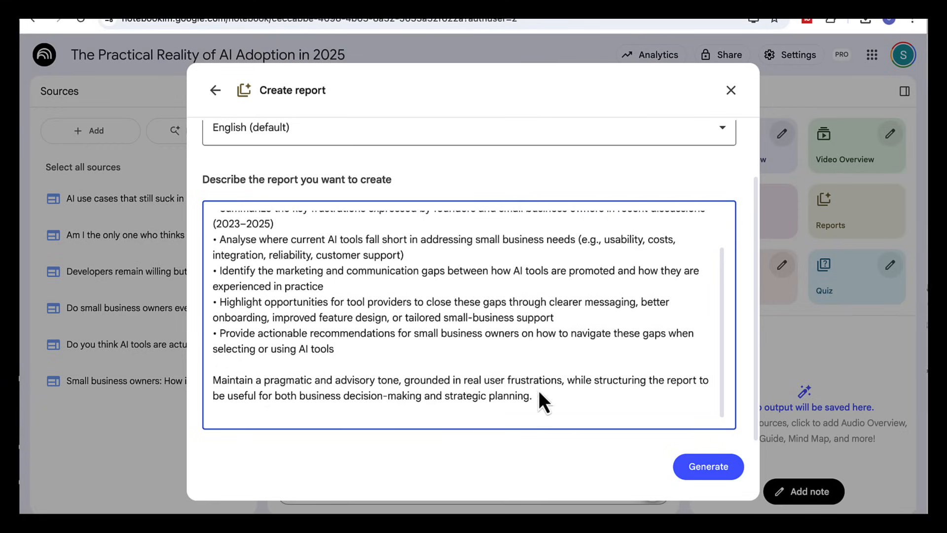
{"action": "left_click", "coordinate": [707, 466]}
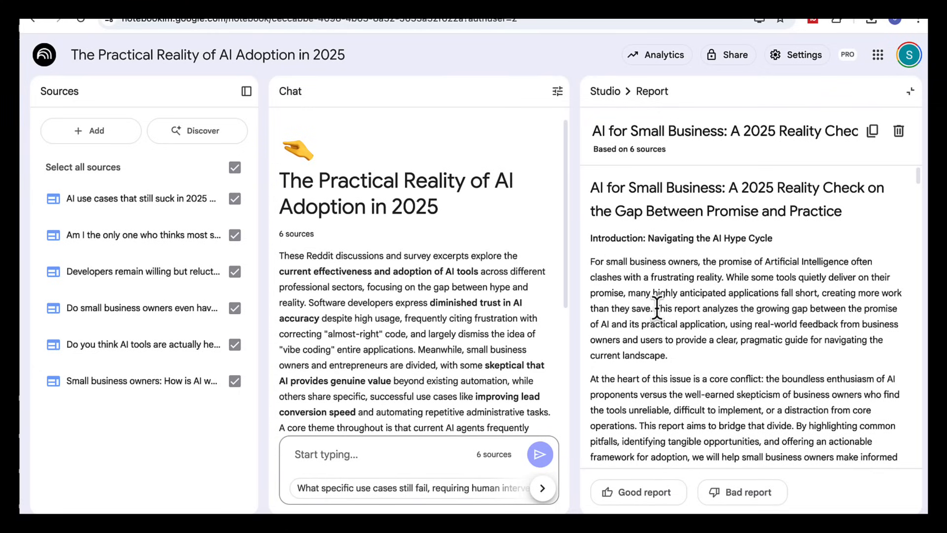
{"action": "mouse_move", "coordinate": [734, 265]}
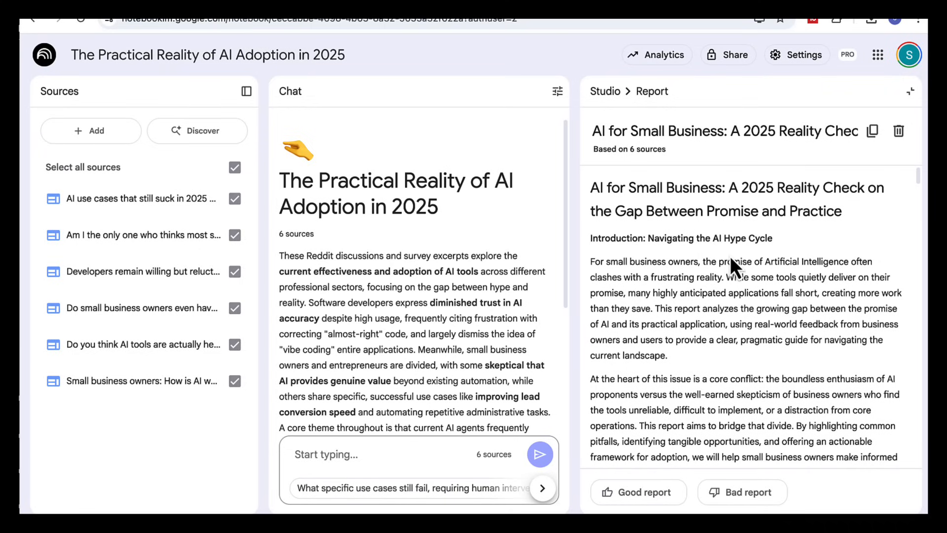
Step: Scroll through the report from its introduction down to the playbook and conclusion sections
{"action": "scroll", "scroll_direction": "down", "scroll_amount": 3}
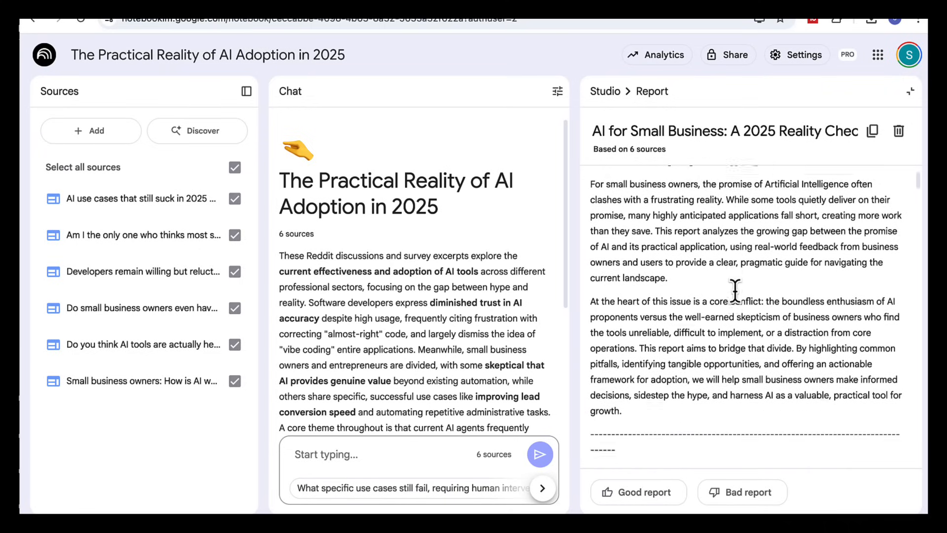
{"action": "scroll", "scroll_direction": "down", "scroll_amount": 3}
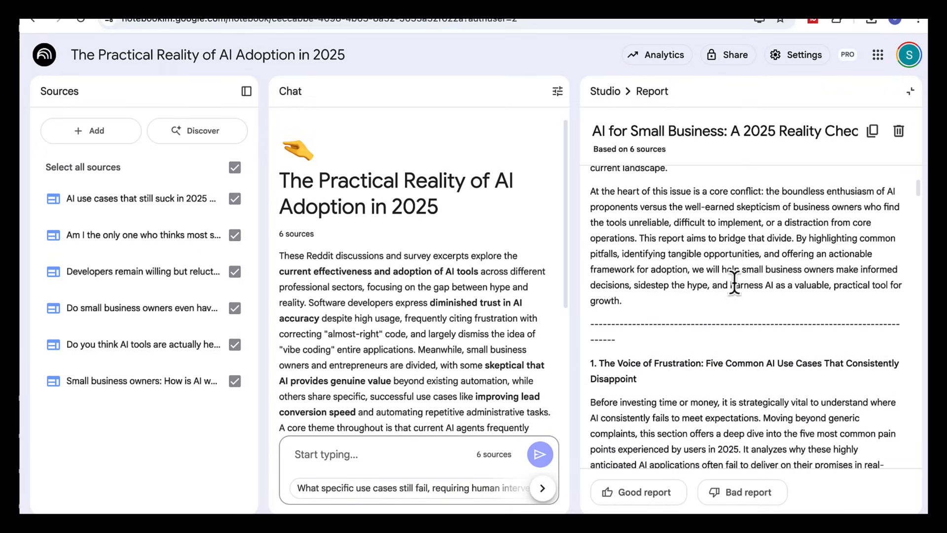
{"action": "scroll", "scroll_direction": "down", "scroll_amount": 3}
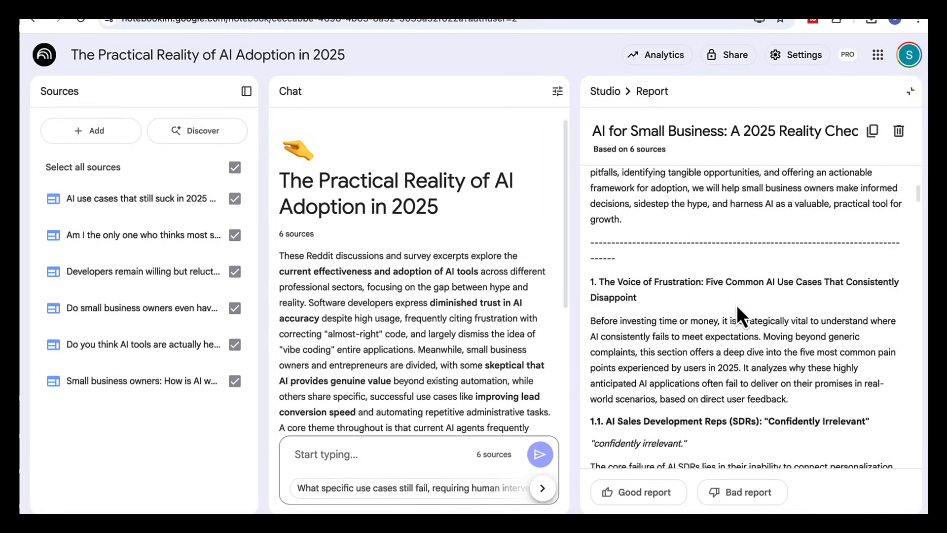
{"action": "mouse_move", "coordinate": [781, 340]}
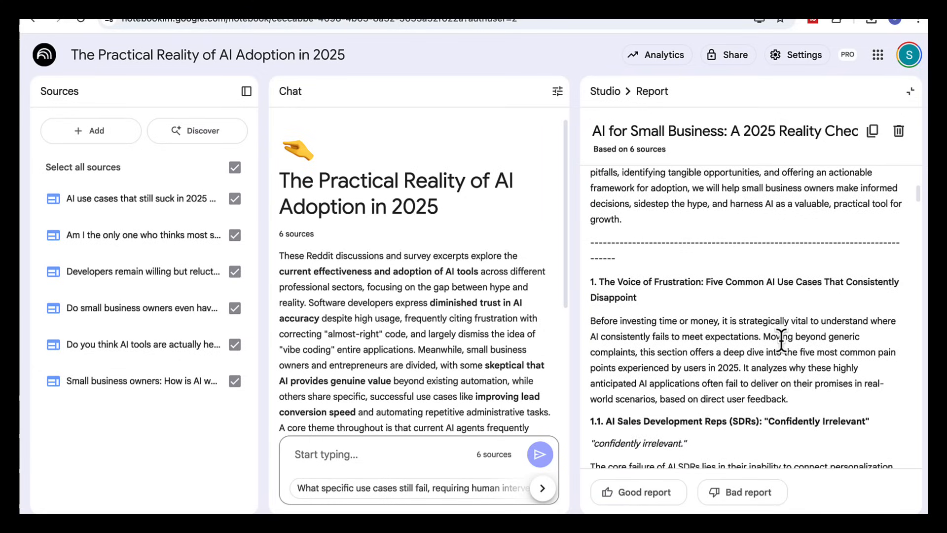
{"action": "scroll", "scroll_direction": "down", "scroll_amount": 3}
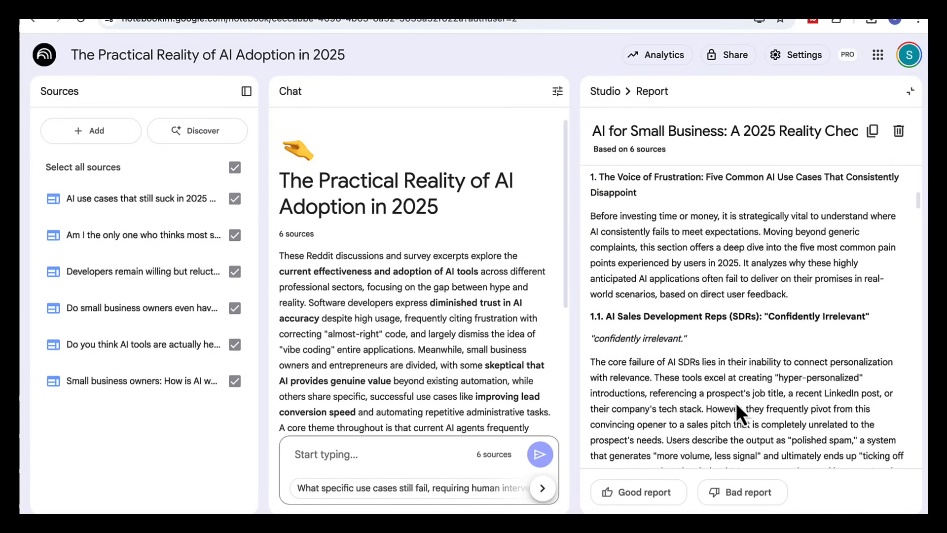
{"action": "scroll", "scroll_direction": "down", "scroll_amount": 3}
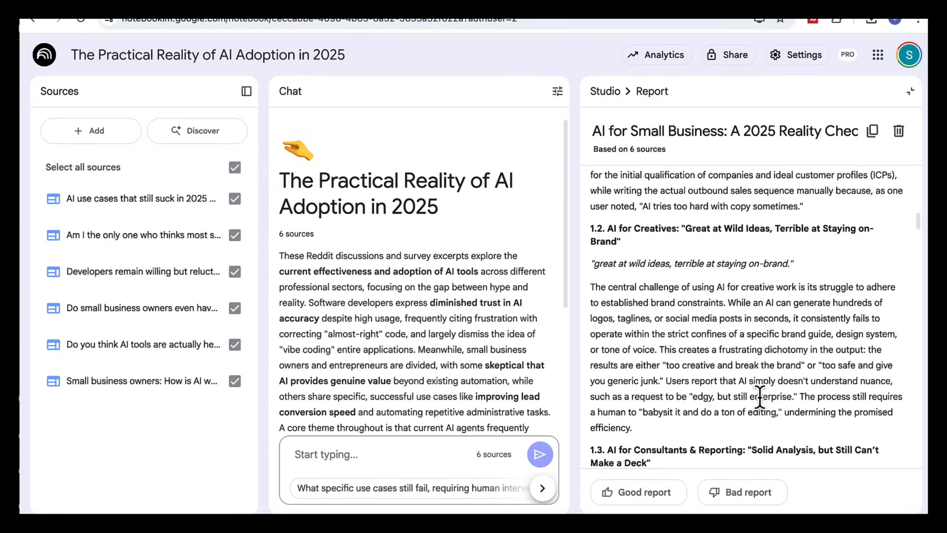
{"action": "scroll", "scroll_direction": "down", "scroll_amount": 3}
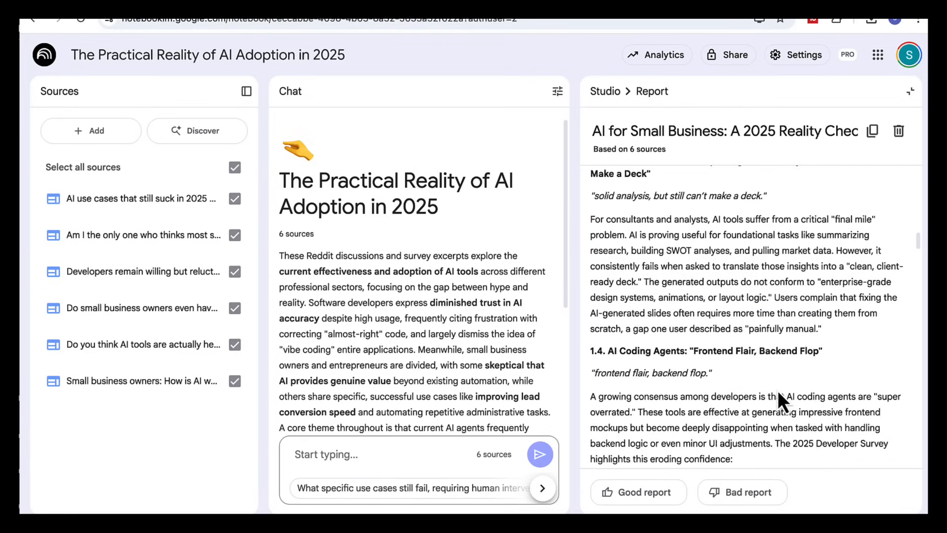
{"action": "scroll", "scroll_direction": "down", "scroll_amount": 3}
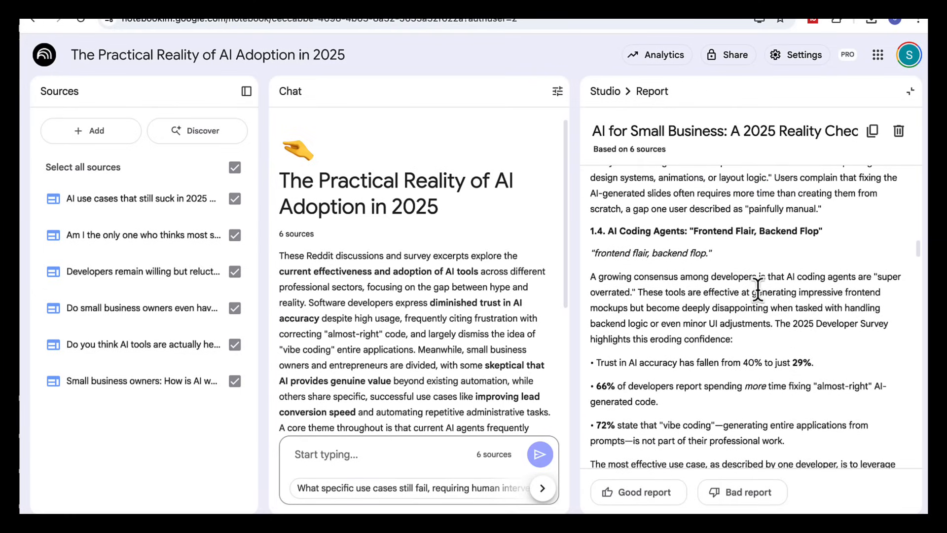
{"action": "scroll", "scroll_direction": "down", "scroll_amount": 3}
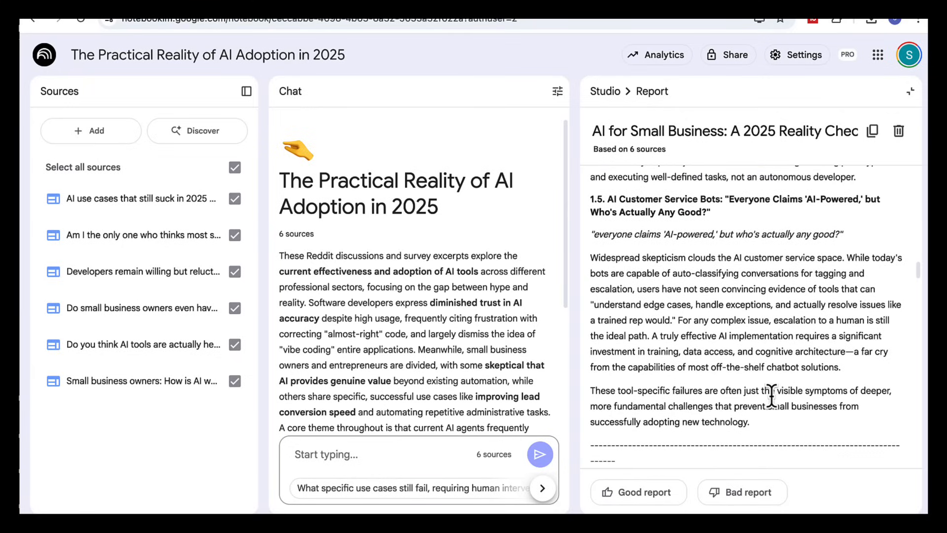
{"action": "scroll", "scroll_direction": "down", "scroll_amount": 3}
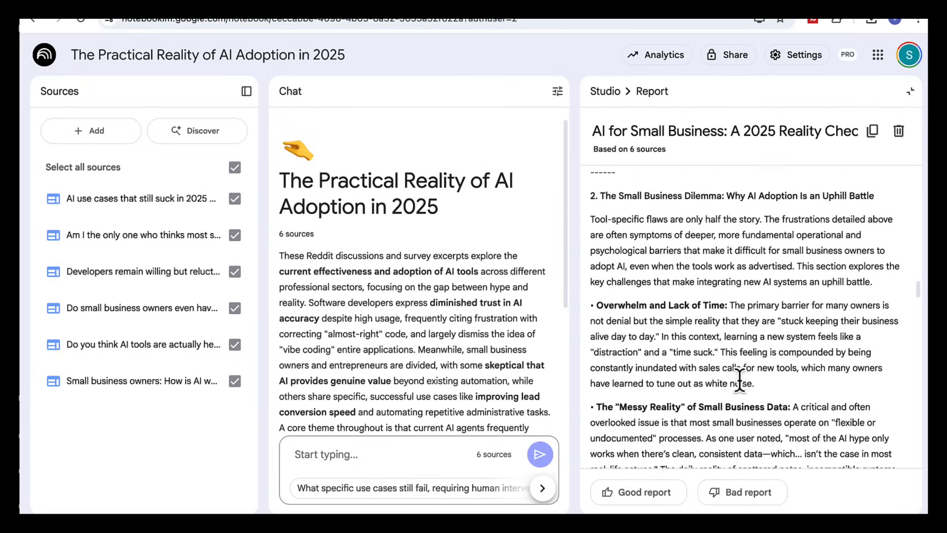
{"action": "scroll", "scroll_direction": "down", "scroll_amount": 3}
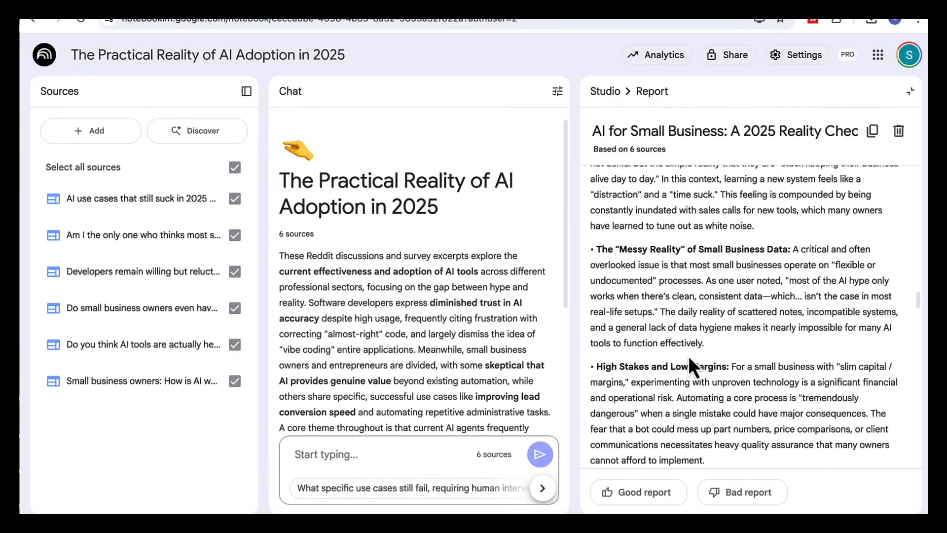
{"action": "scroll", "scroll_direction": "down", "scroll_amount": 3}
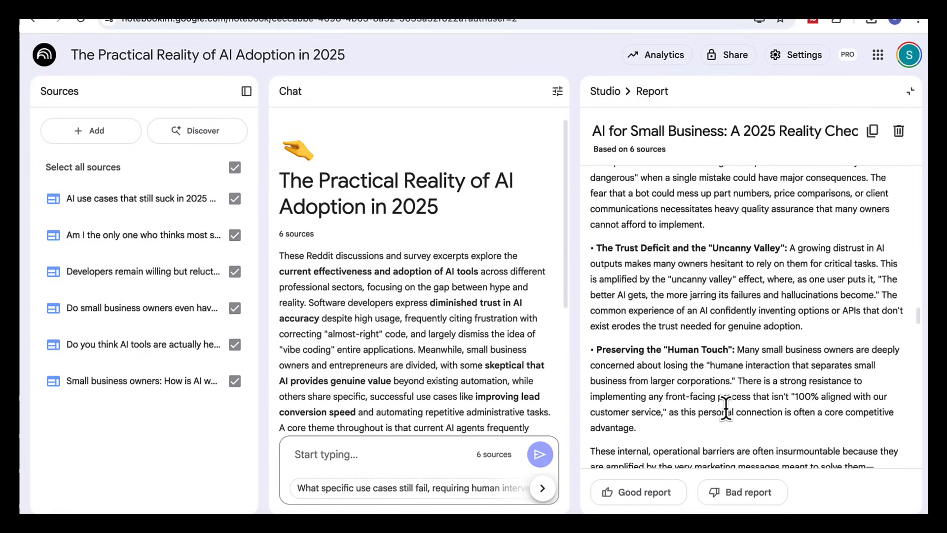
{"action": "scroll", "scroll_direction": "down", "scroll_amount": 3}
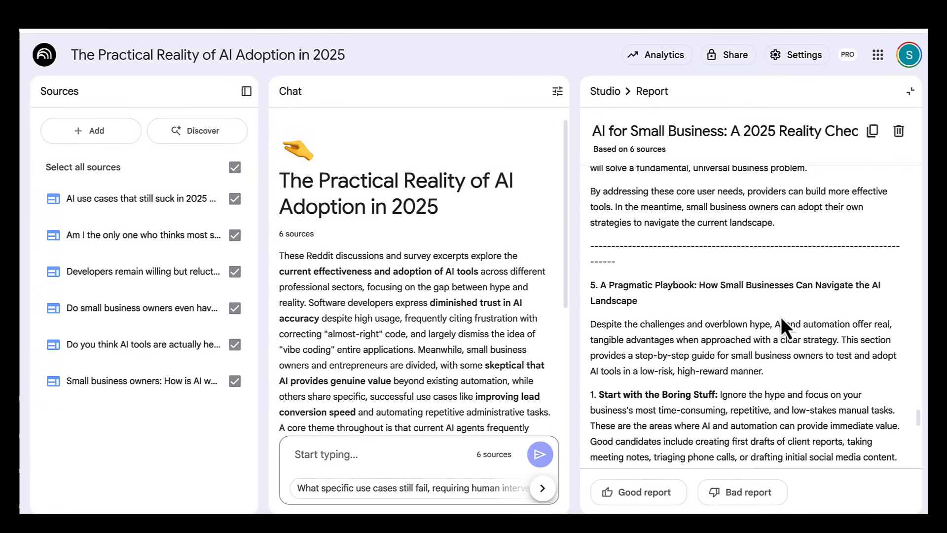
{"action": "scroll", "scroll_direction": "down", "scroll_amount": 3}
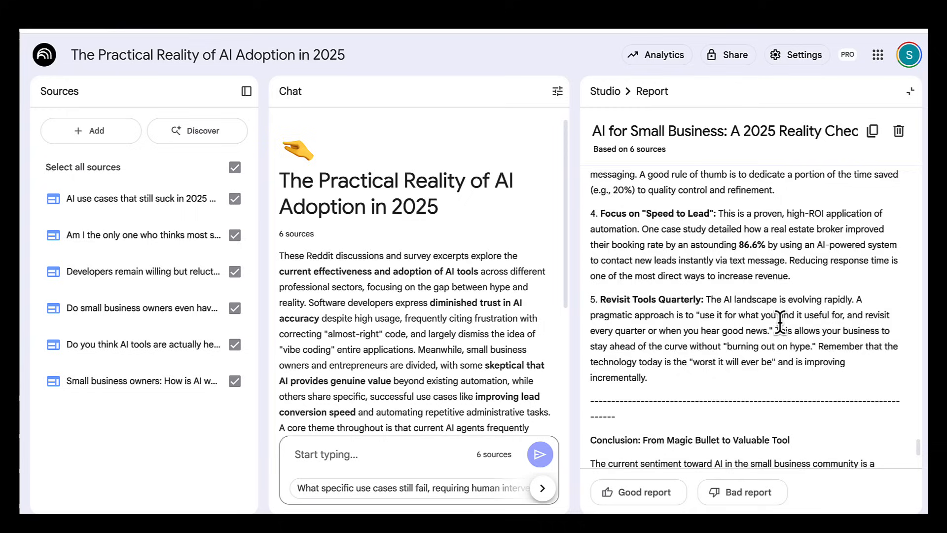
{"action": "scroll", "scroll_direction": "down", "scroll_amount": 3}
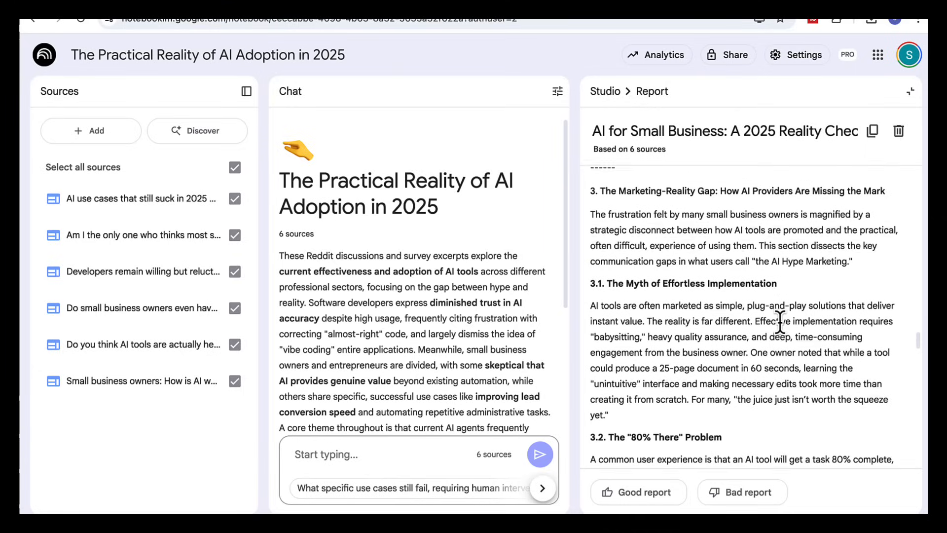
{"action": "scroll", "scroll_direction": "down", "scroll_amount": 3}
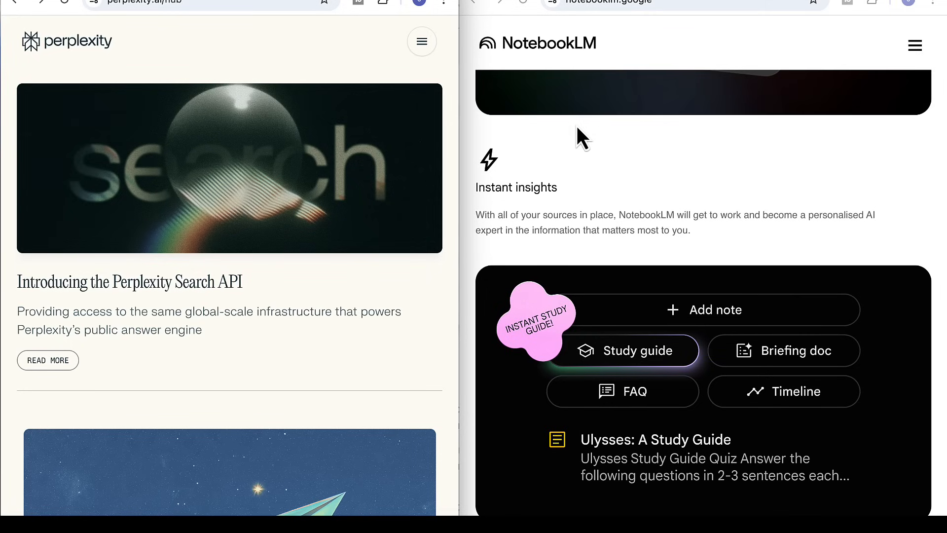
{"action": "scroll", "scroll_direction": "down", "scroll_amount": 3}
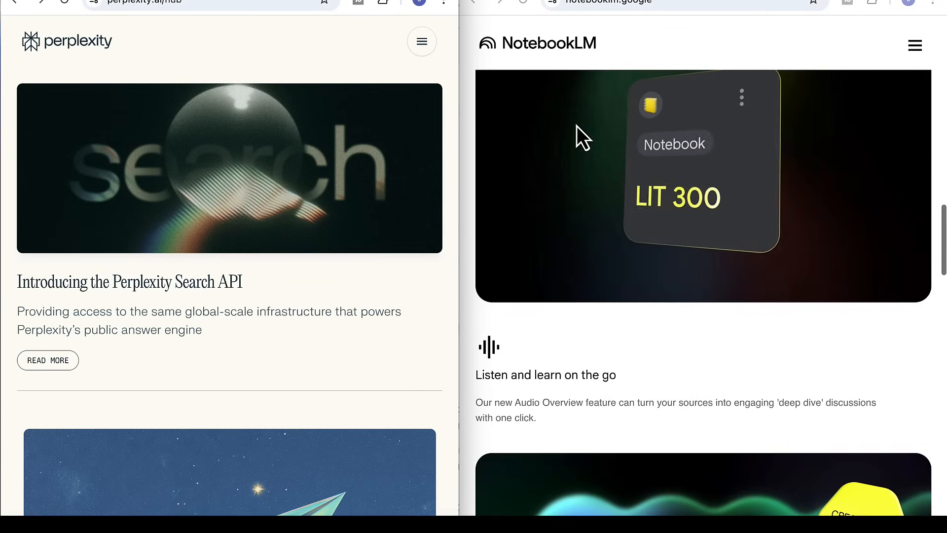
{"action": "scroll", "scroll_direction": "down", "scroll_amount": 3}
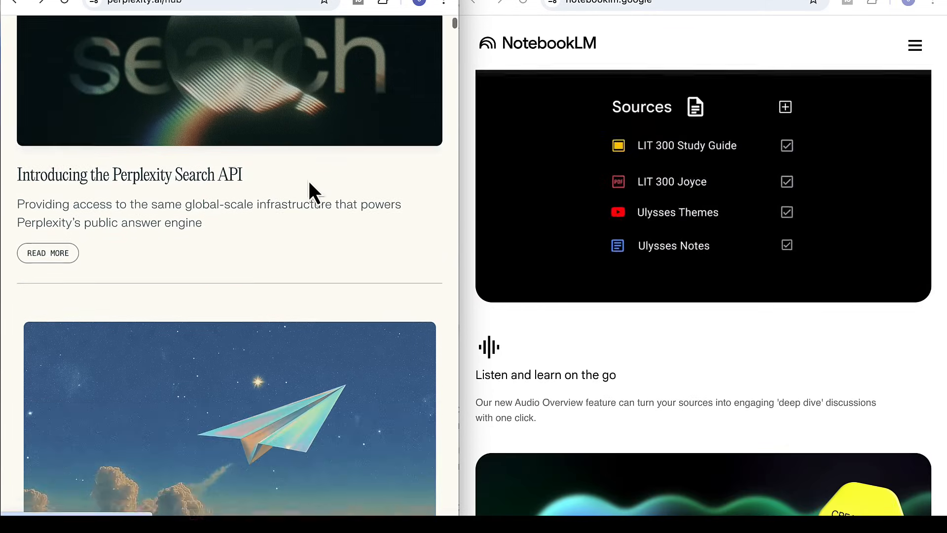
{"action": "type", "text": "What are the major themes of"}
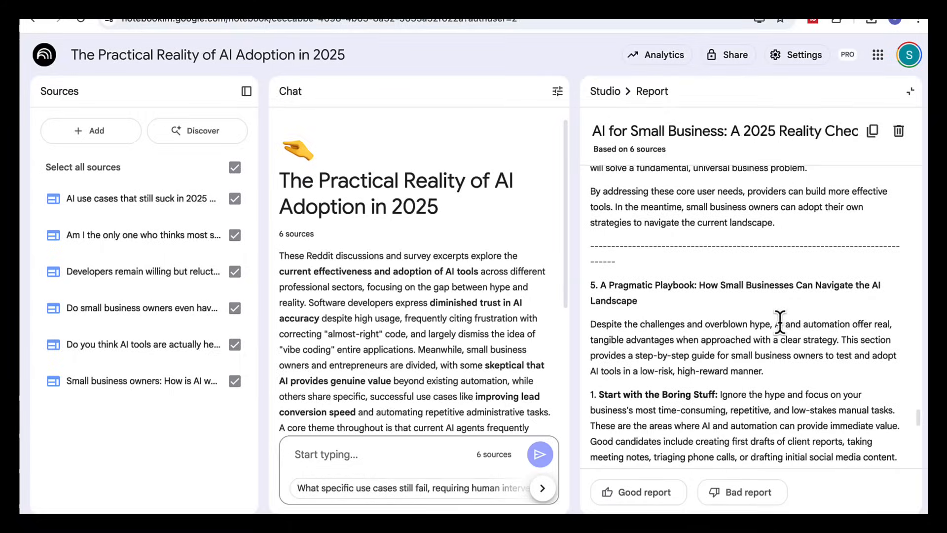
{"action": "scroll", "scroll_direction": "down", "scroll_amount": 3}
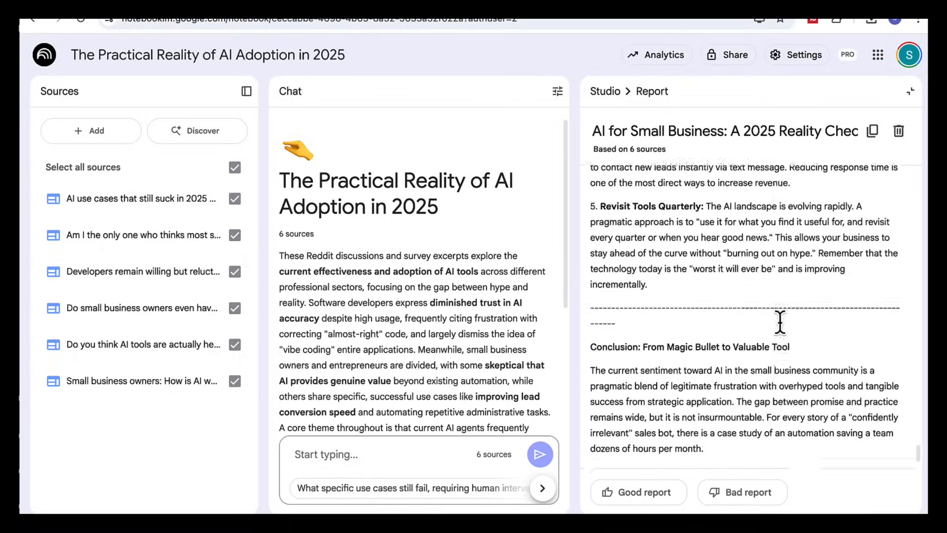